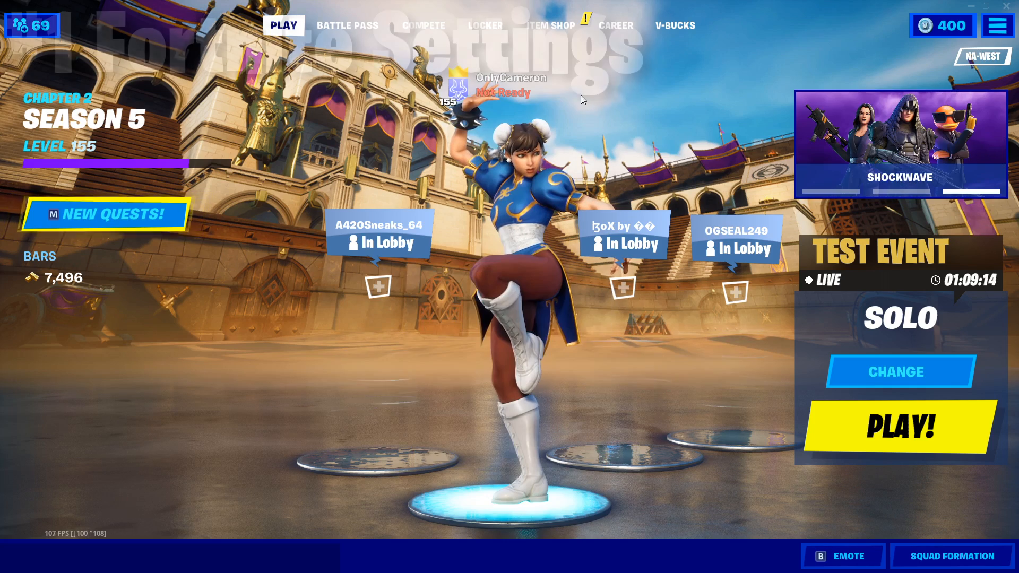
Set Fortnite's Rendering Mode to Performance (Alpha) and confirm the restart-needed notice.
click(996, 26)
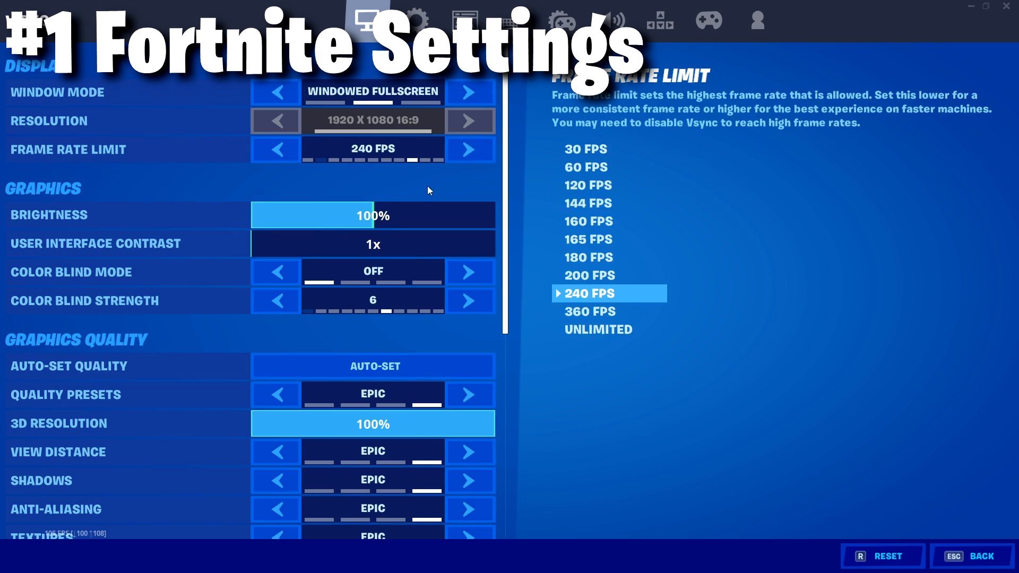
scroll(down, 3)
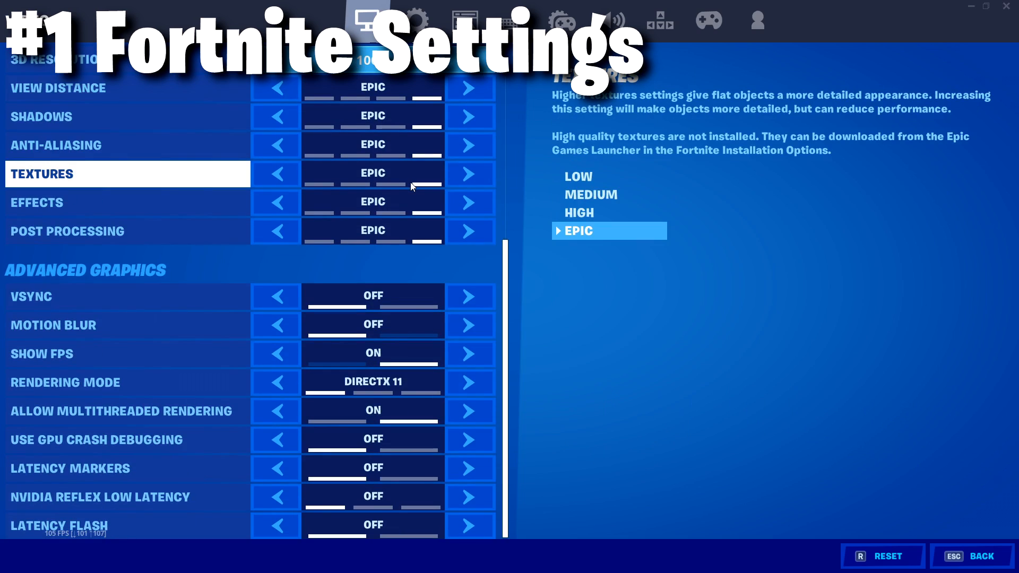
mouse_move(424, 189)
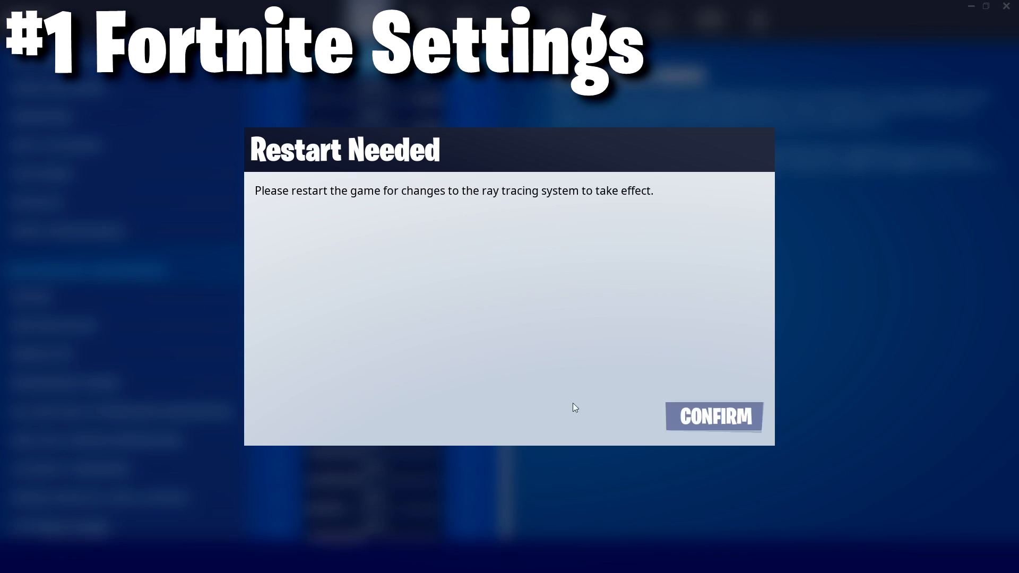
click(713, 417)
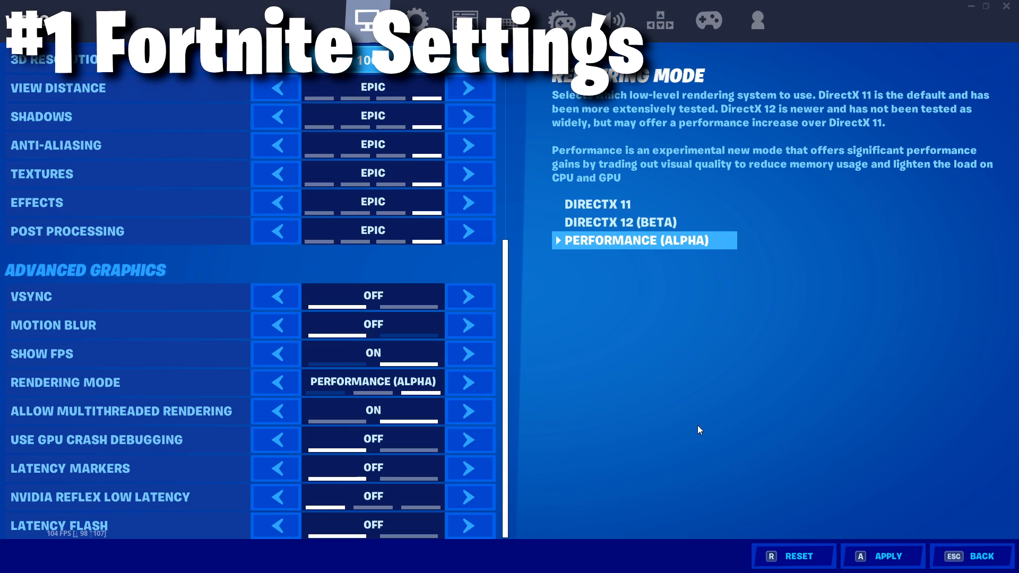
mouse_move(811, 460)
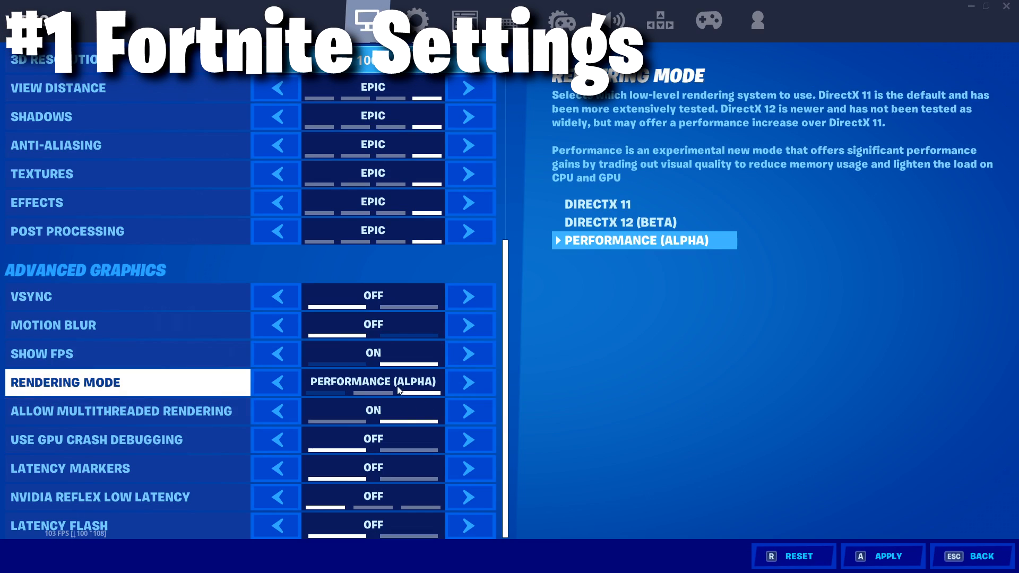
mouse_move(442, 394)
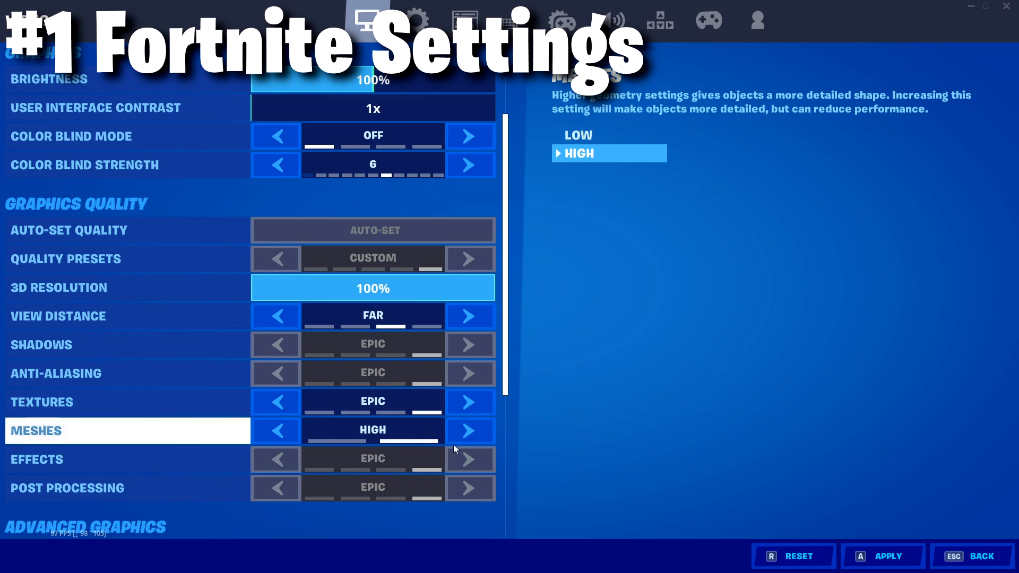
Toggle the Meshes quality between High and Low, leaving it on Low.
click(469, 430)
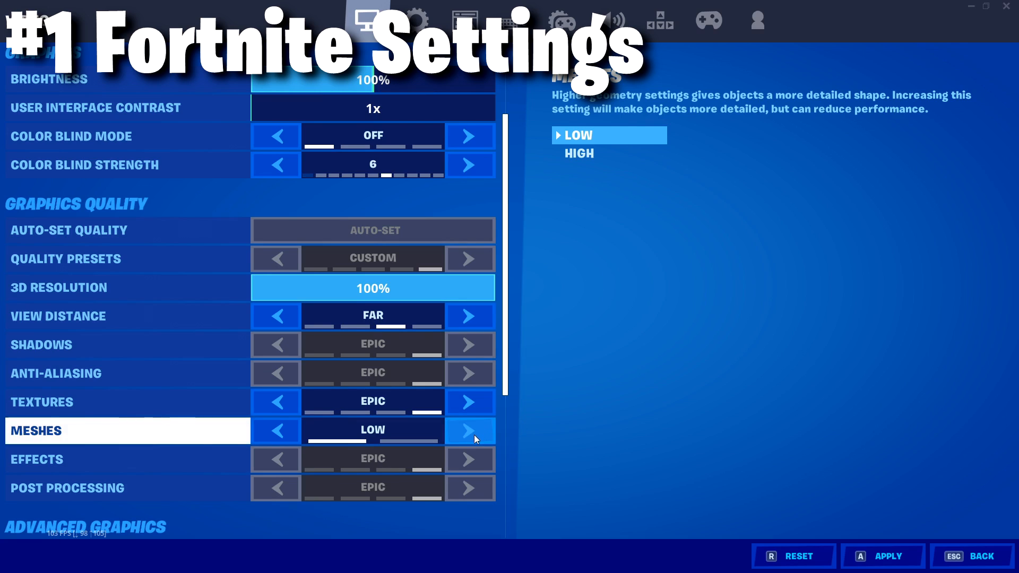
click(469, 430)
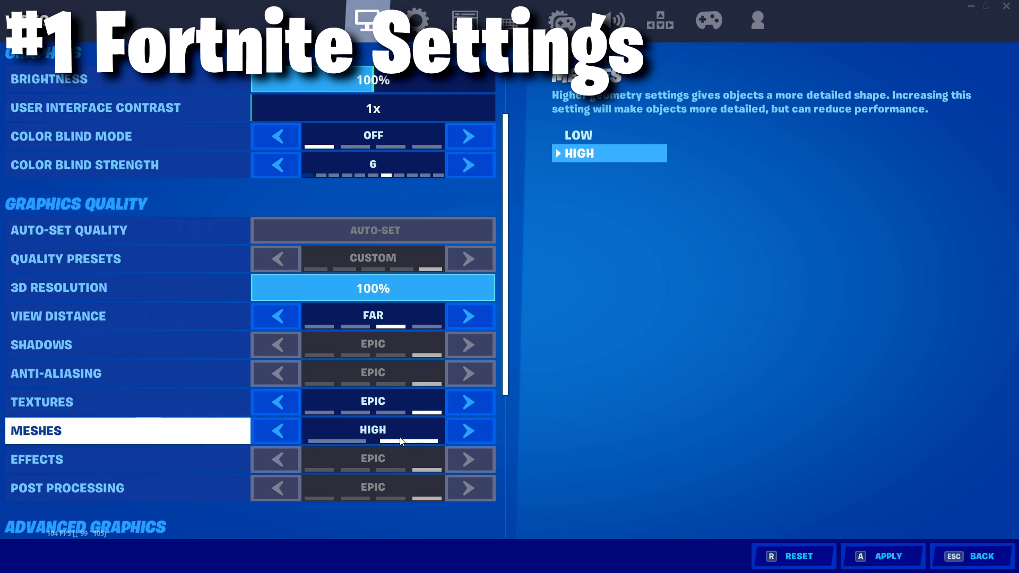
click(275, 430)
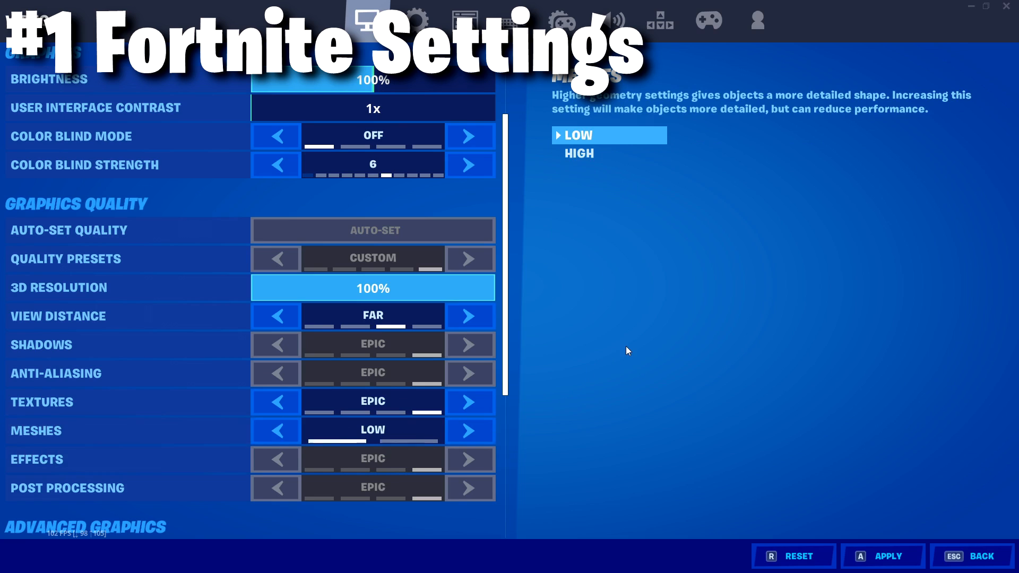
mouse_move(335, 445)
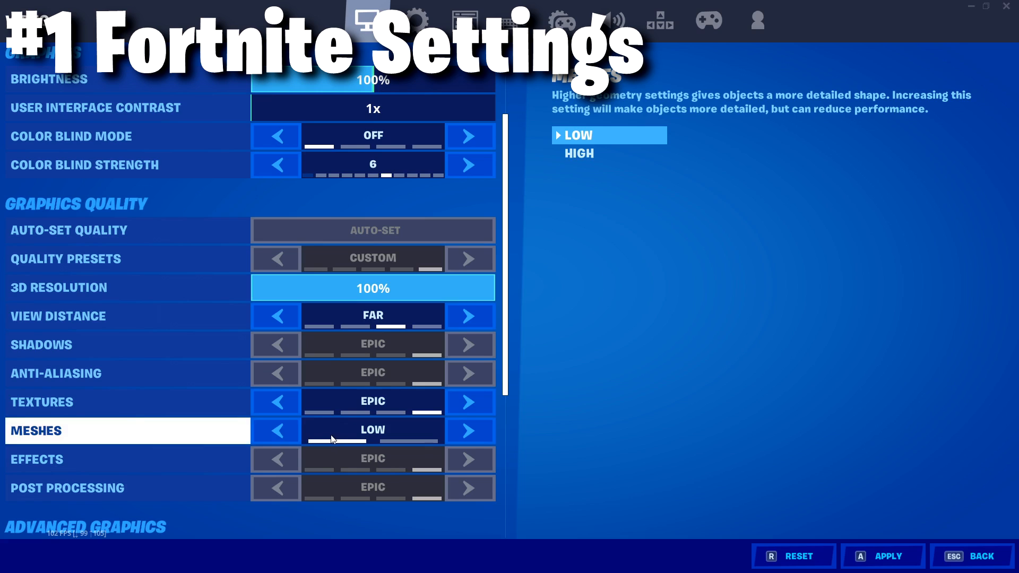
scroll(down, 3)
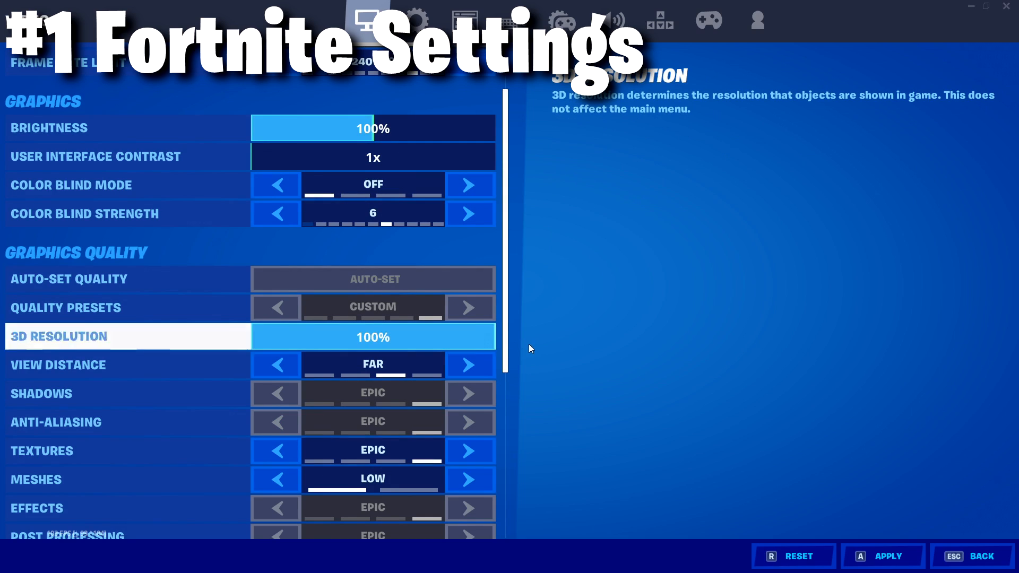
drag(487, 336, 374, 337)
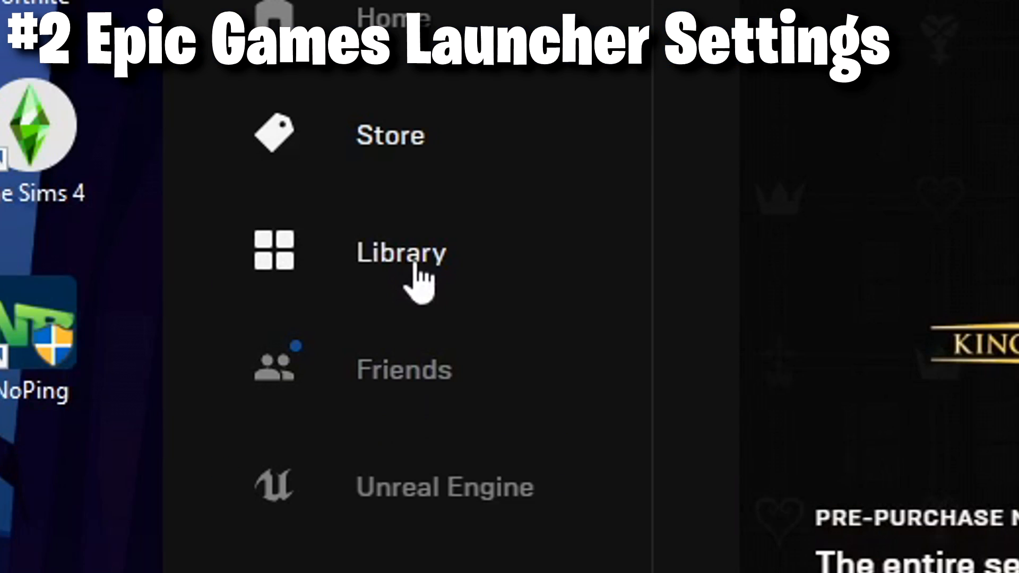
Verify Fortnite's game files from the Epic Games Launcher library.
click(401, 252)
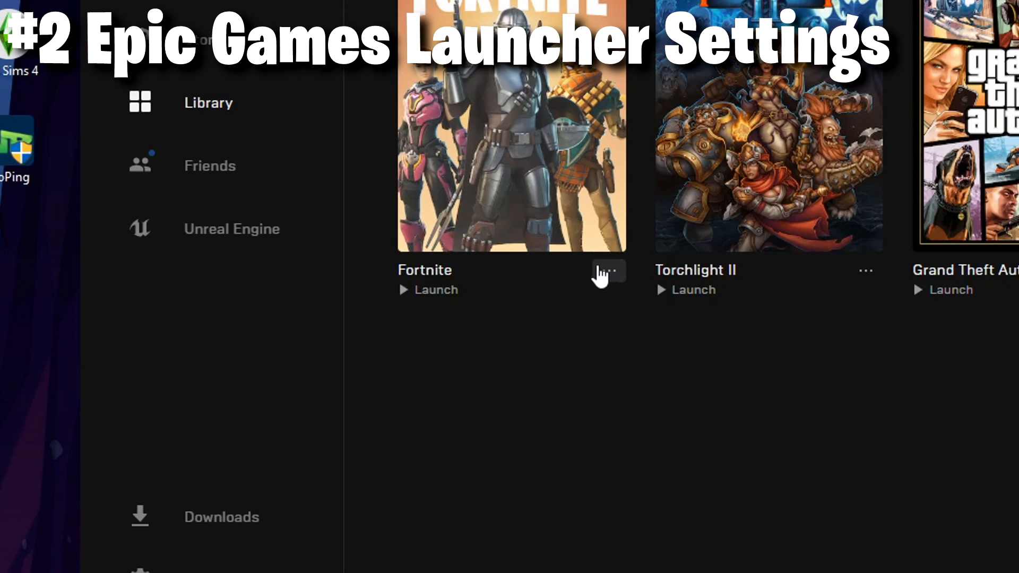
click(608, 271)
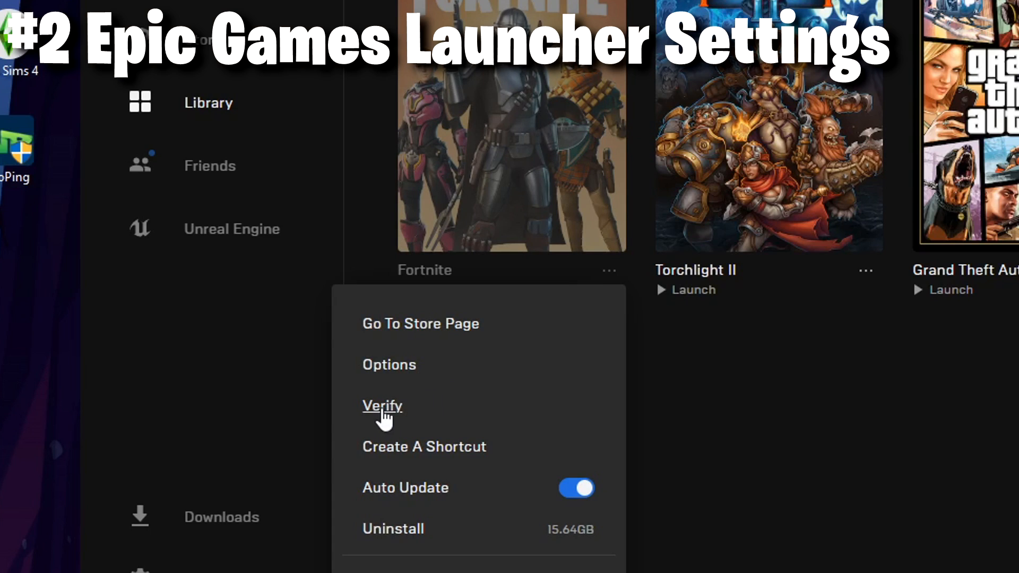
click(382, 405)
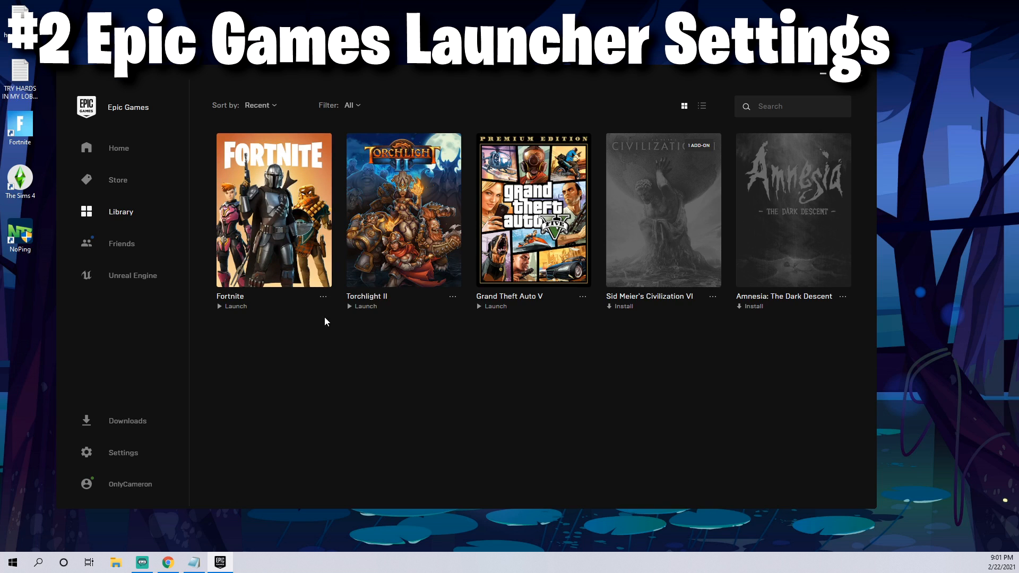
Review Fortnite's installation options, leaving High Resolution Textures unchecked.
click(324, 296)
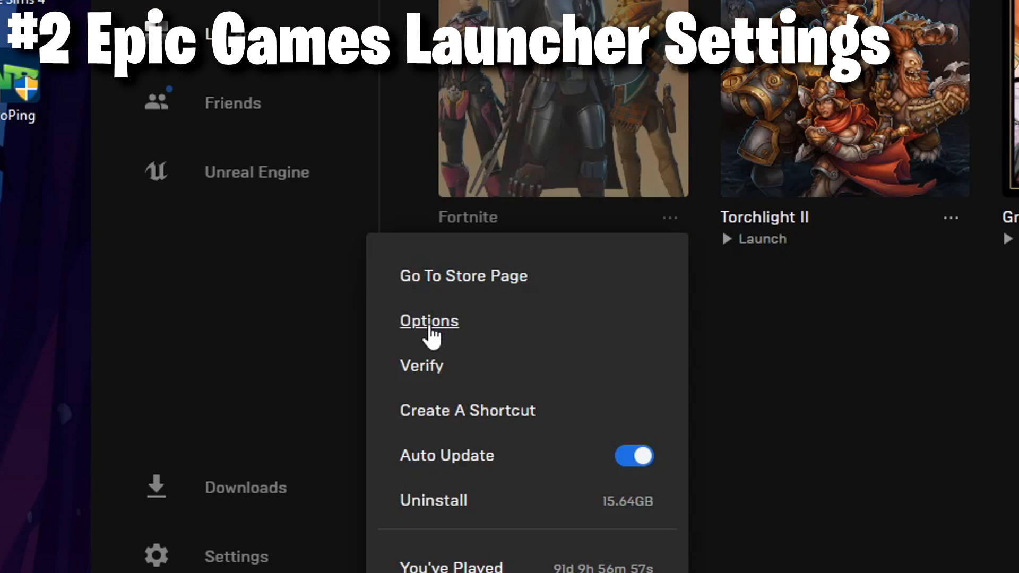
click(428, 320)
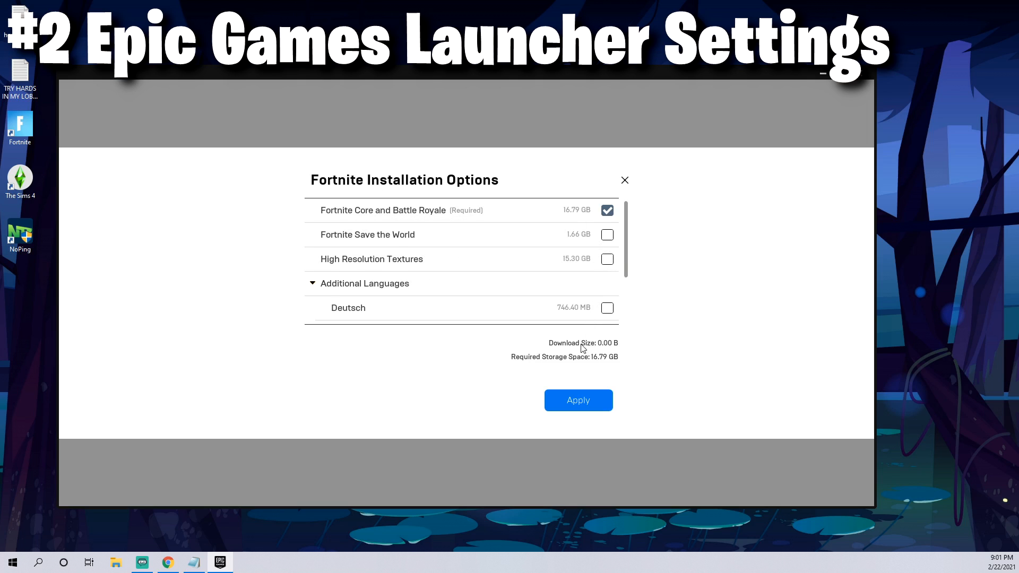
mouse_move(585, 280)
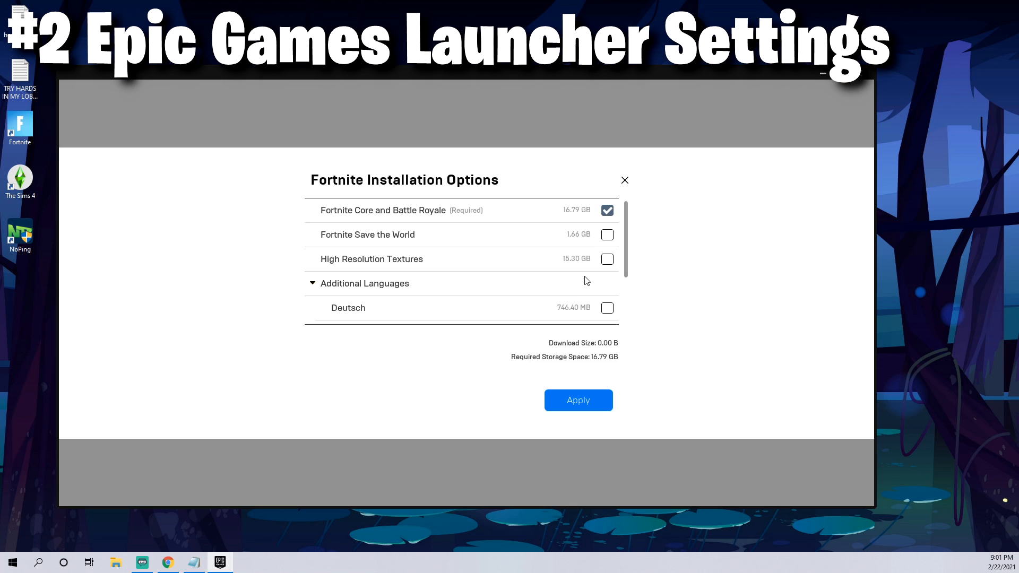
click(38, 562)
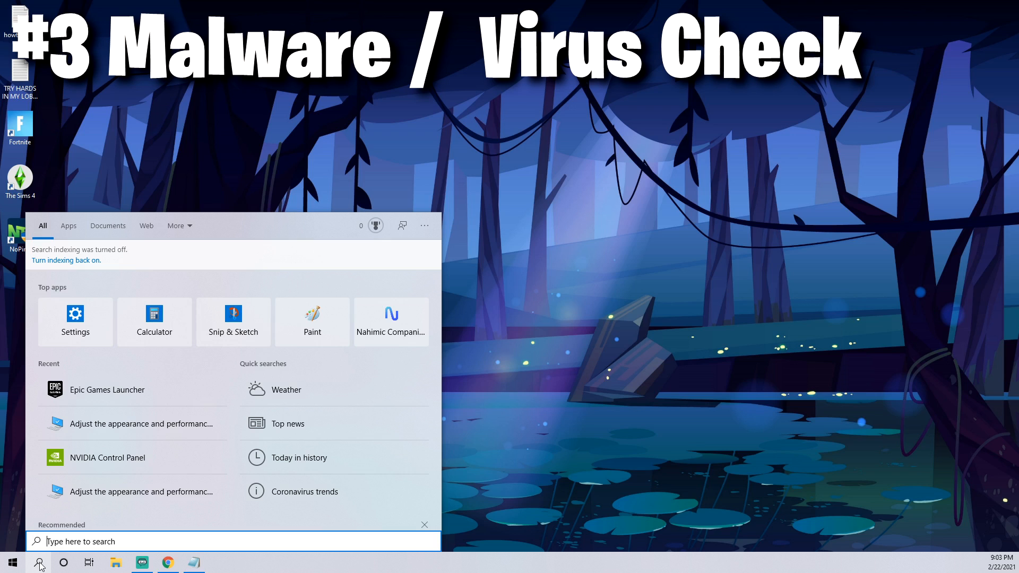
Finish the Malwarebytes threat scan and close its zero-threats summary with Done.
click(38, 562)
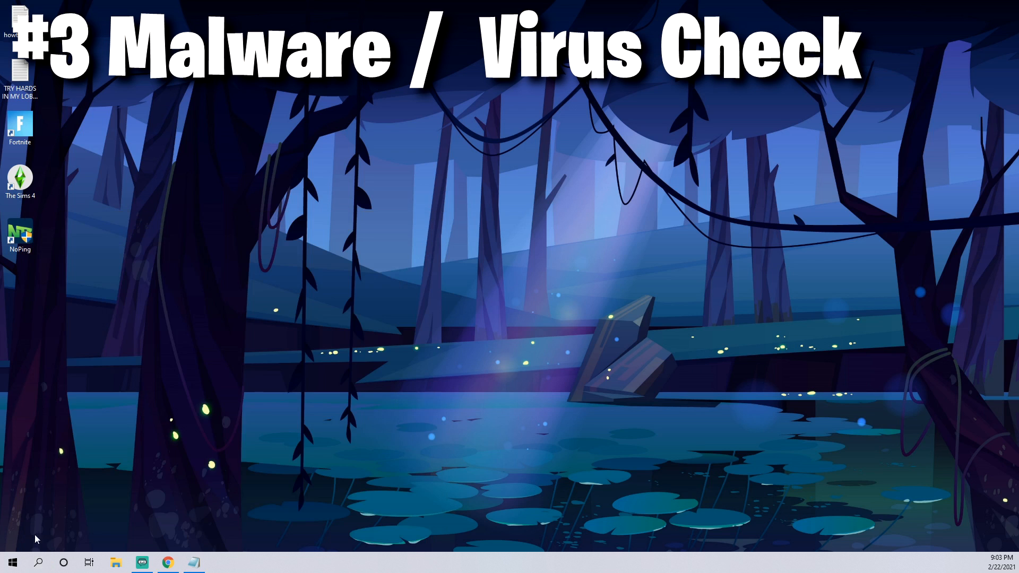
mouse_move(110, 353)
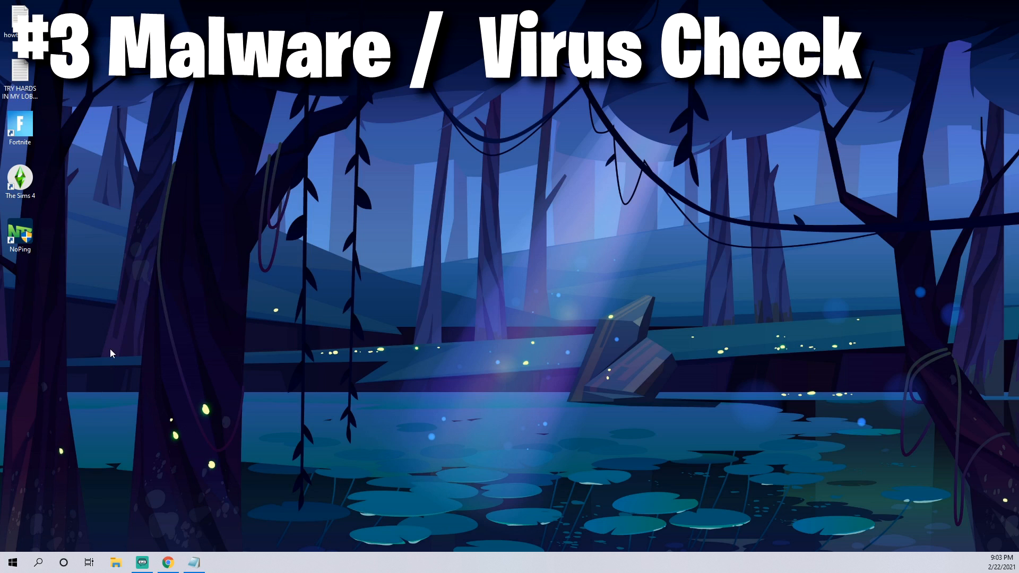
mouse_move(115, 350)
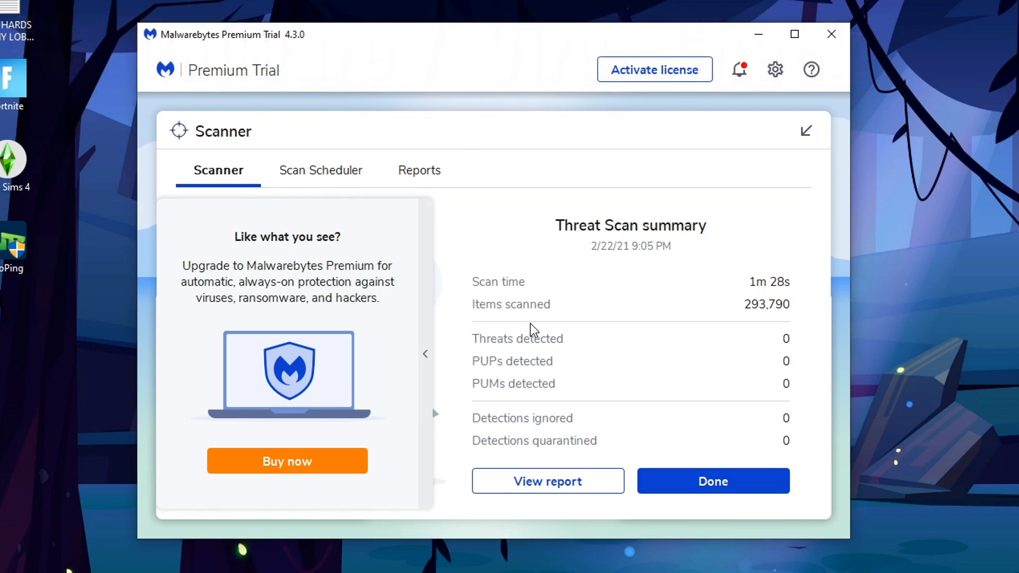
click(712, 481)
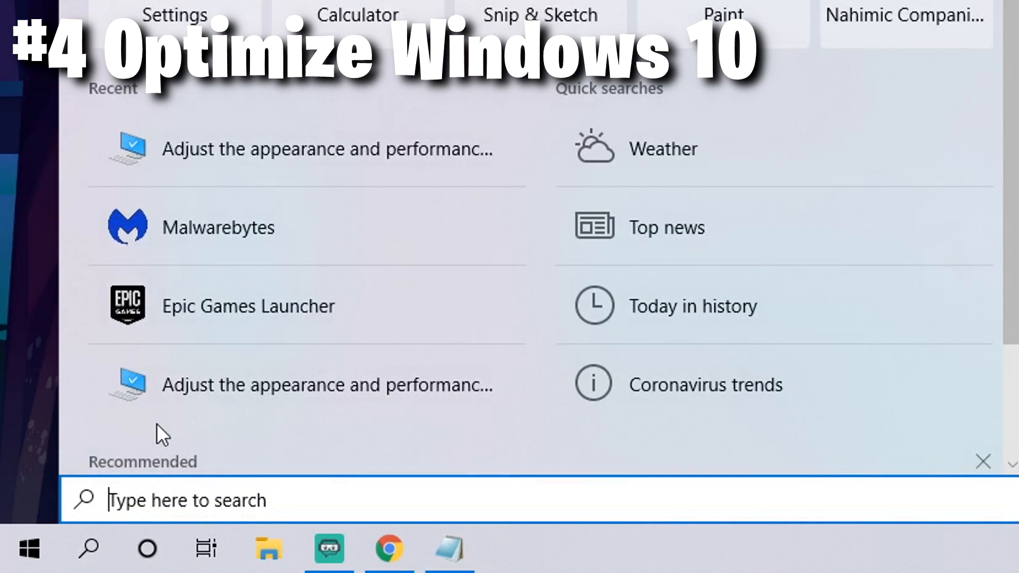
Search 'game mode settings' and switch the Game Mode toggle On.
text(game mode settings)
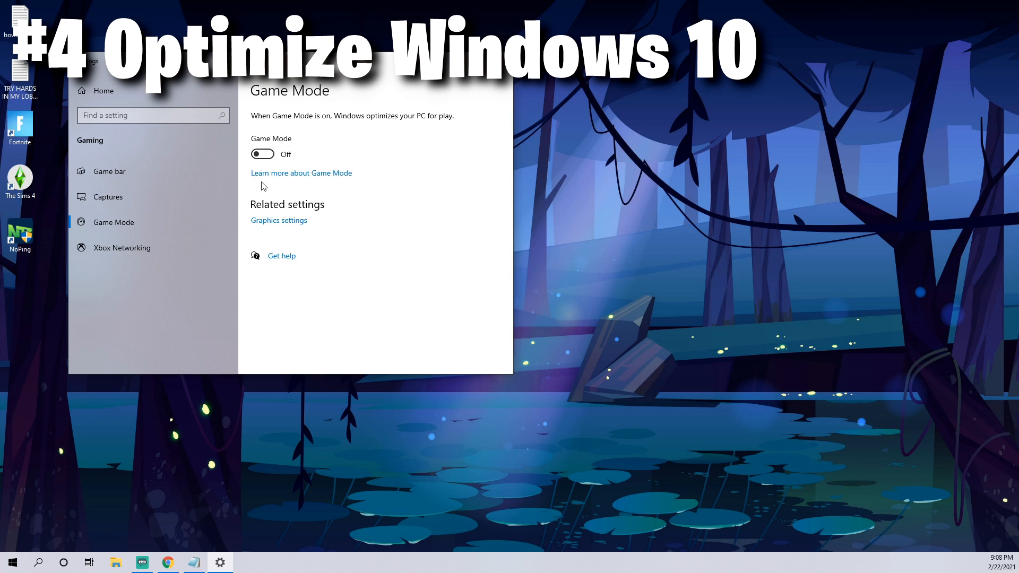
click(261, 154)
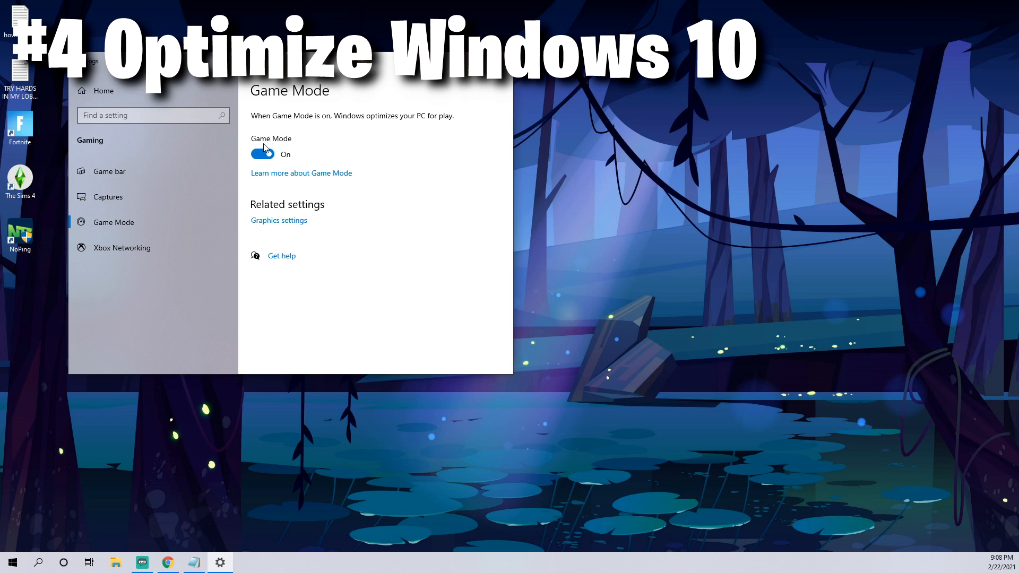
mouse_move(299, 119)
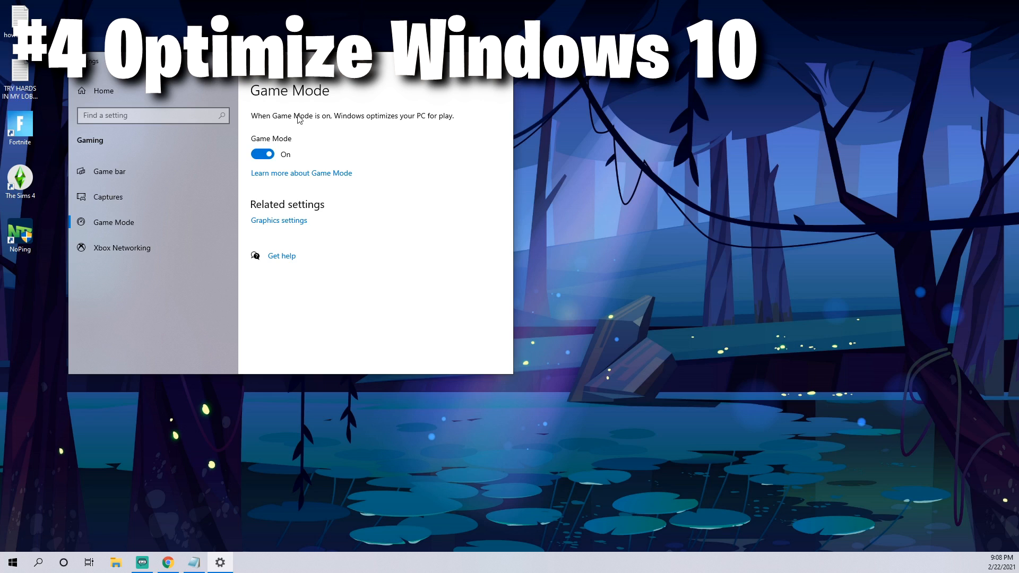
mouse_move(446, 122)
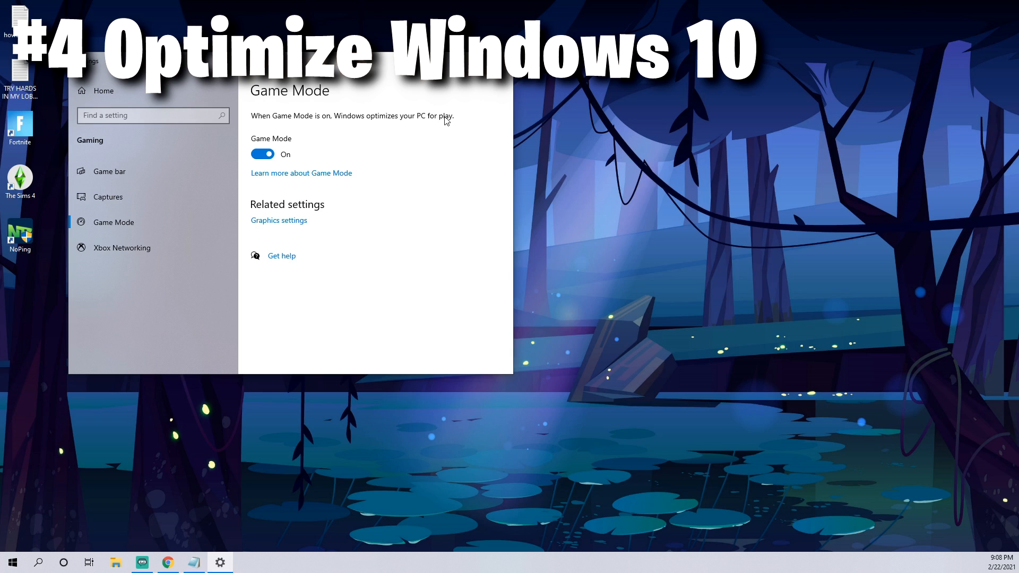
mouse_move(384, 126)
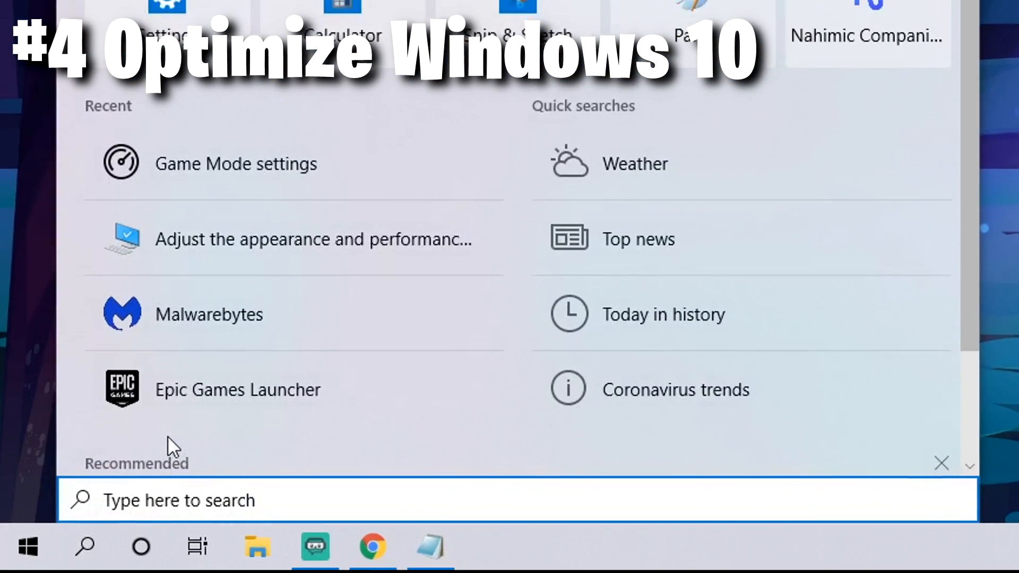
Add the game executable as a classic app with High performance graphics preference.
text(graphics settings)
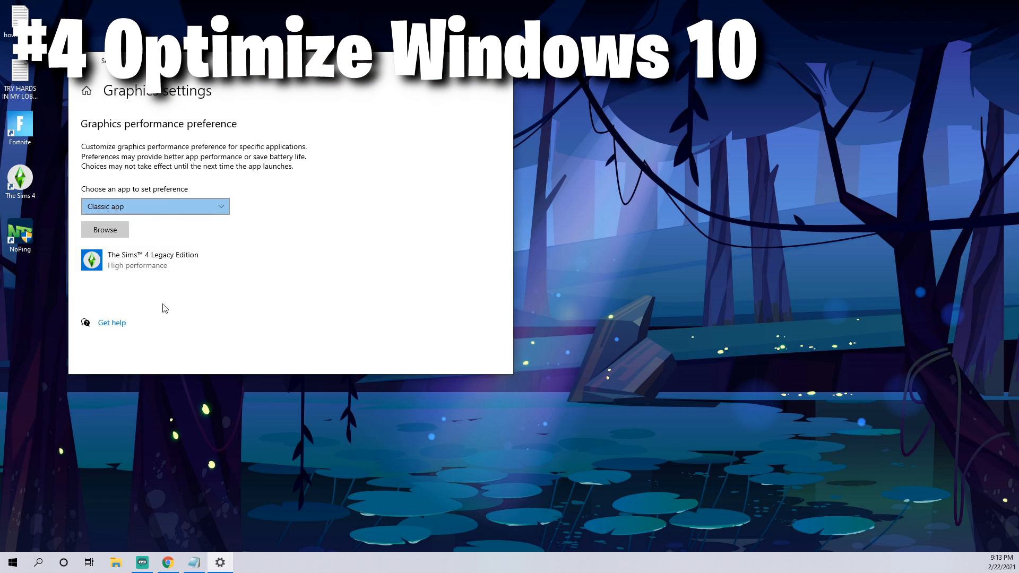
click(154, 206)
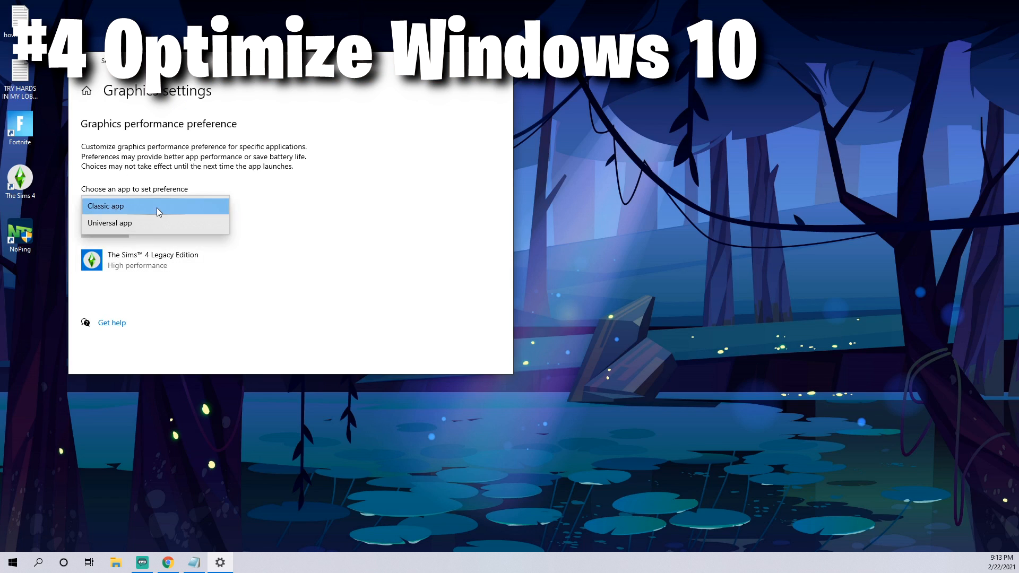
click(105, 206)
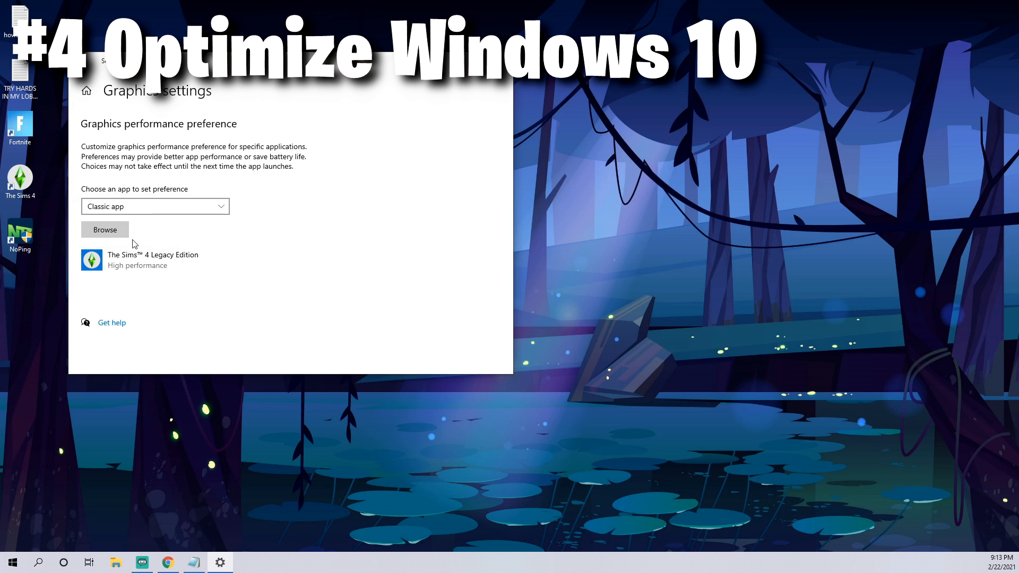
click(105, 229)
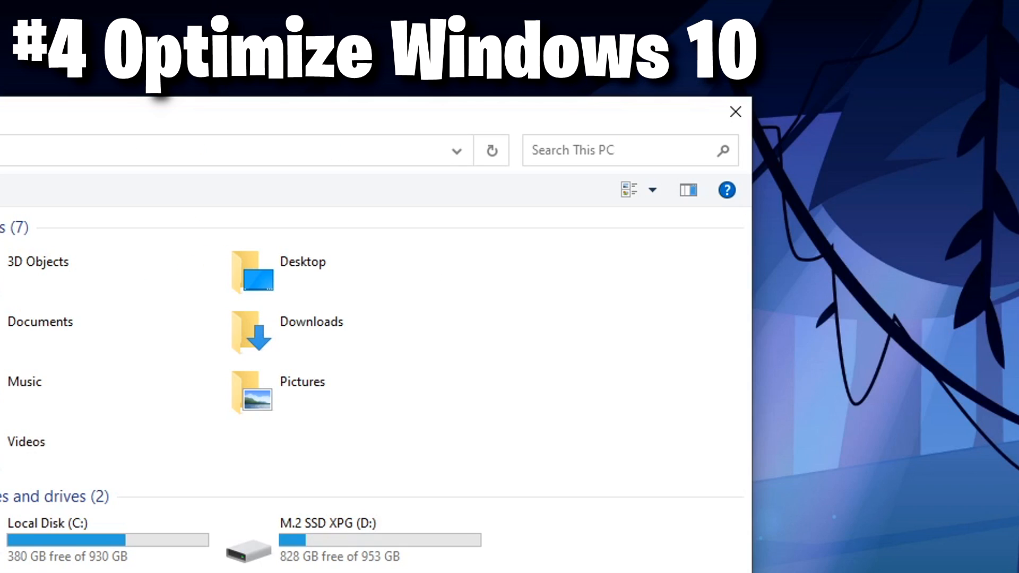
text(fo)
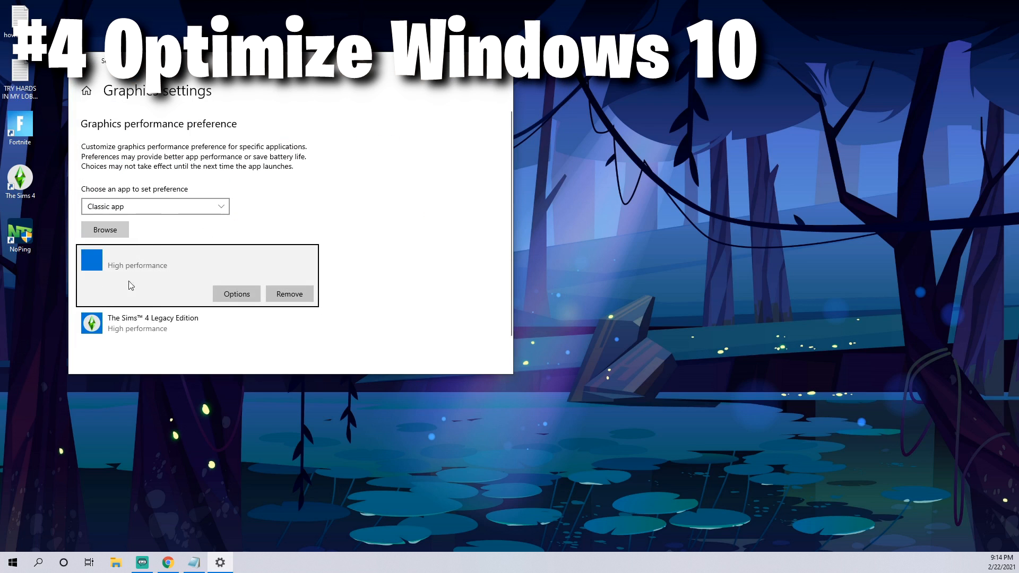
mouse_move(101, 245)
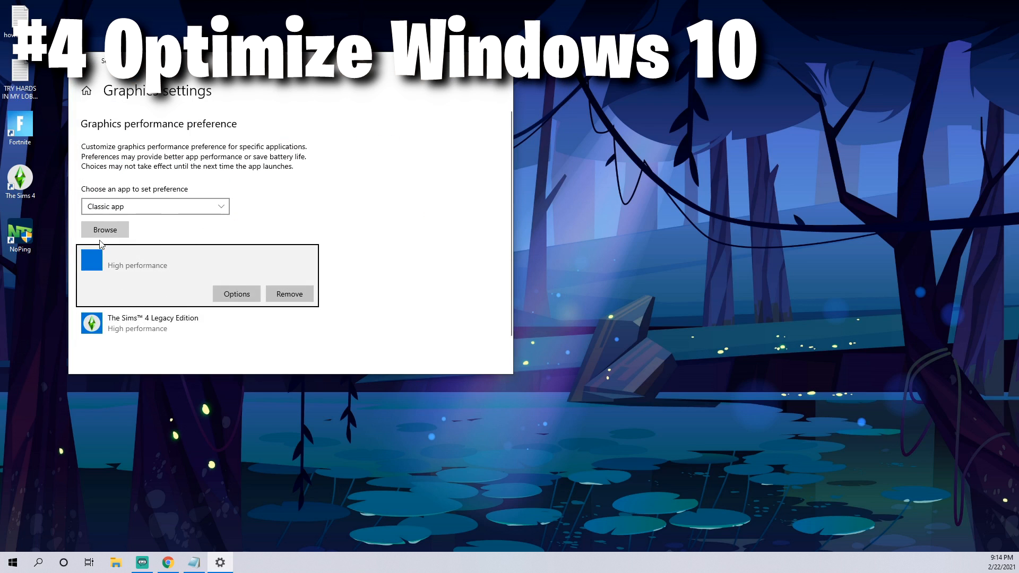
mouse_move(127, 255)
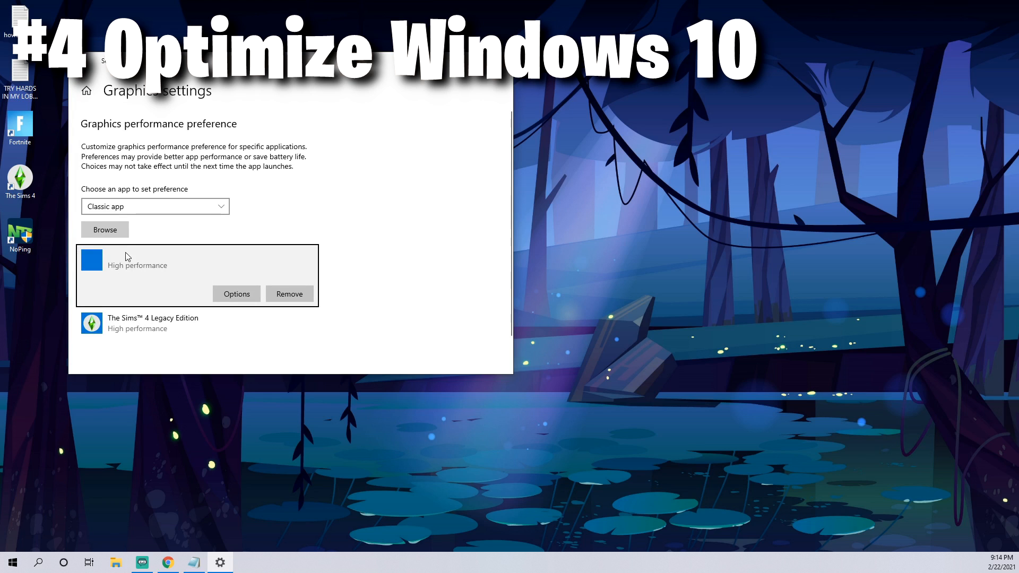
click(235, 293)
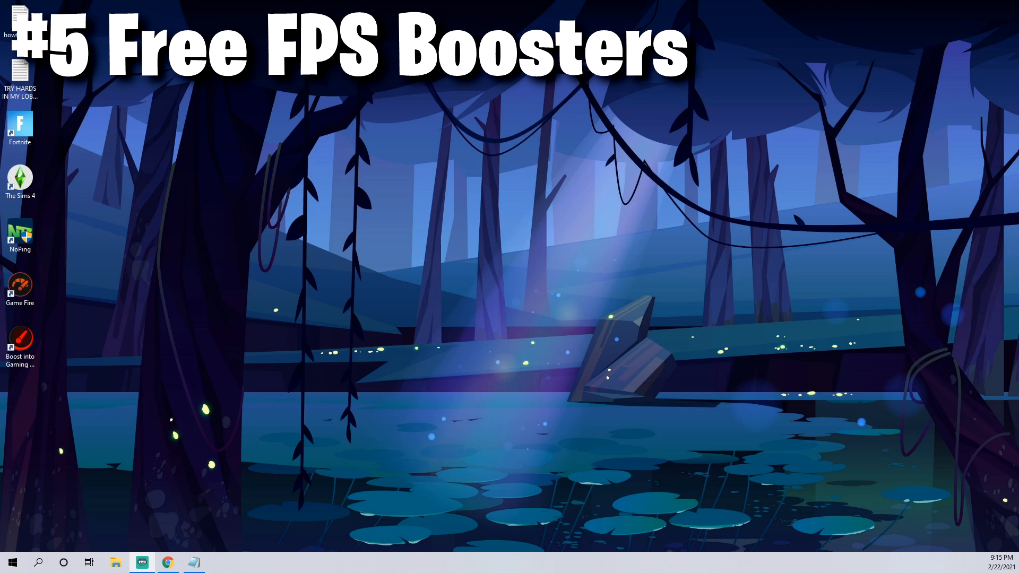
Launch Fortnite from its desktop shortcut via 'Run with Smart Game Booster'.
click(20, 341)
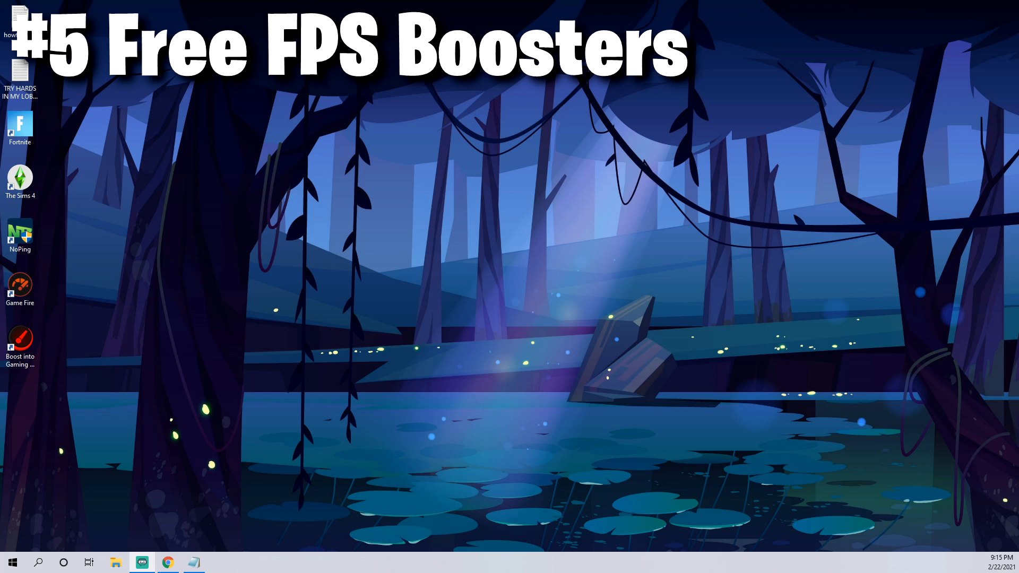
click(20, 289)
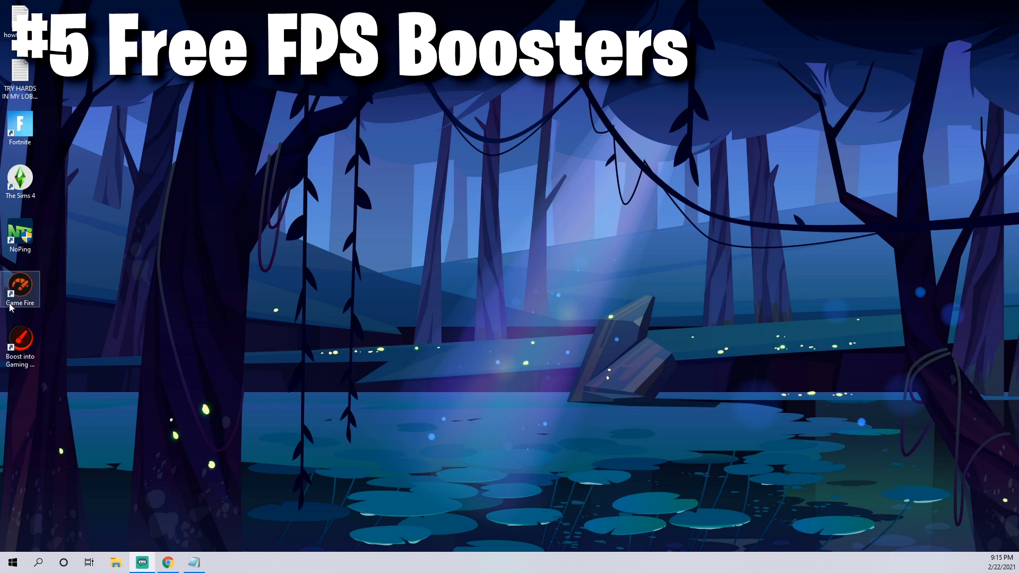
mouse_move(80, 245)
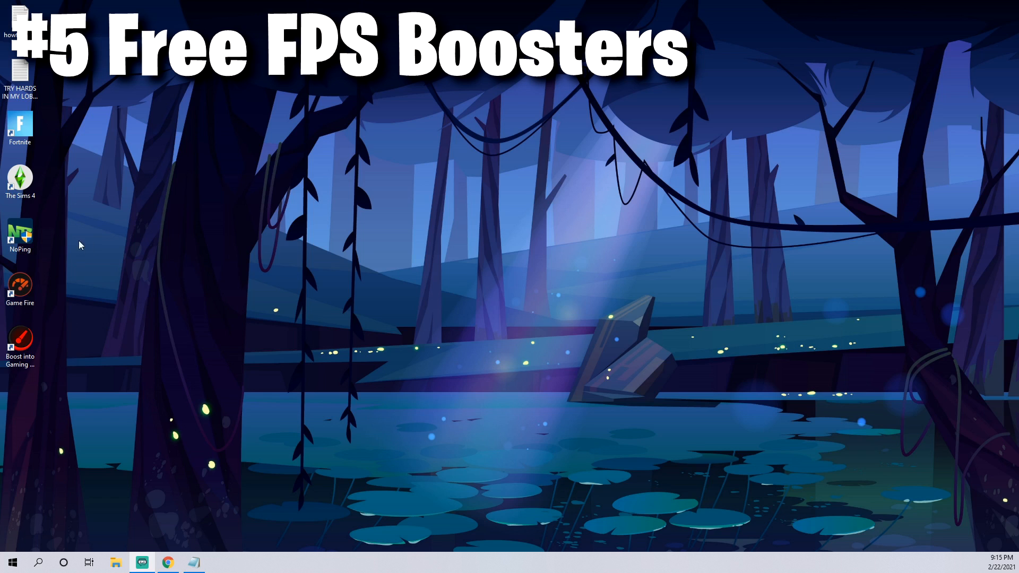
right_click(20, 124)
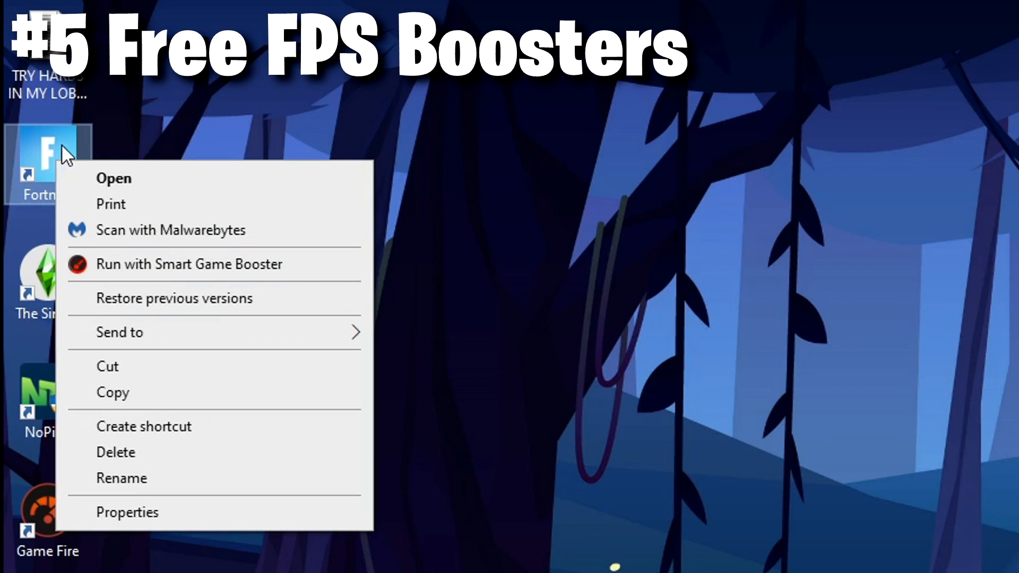
mouse_move(188, 264)
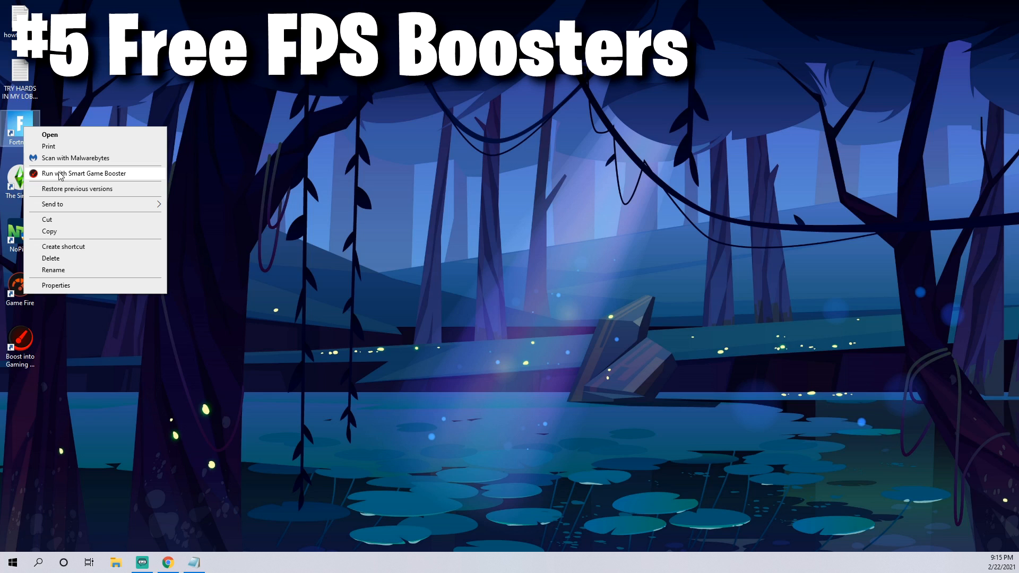
click(74, 315)
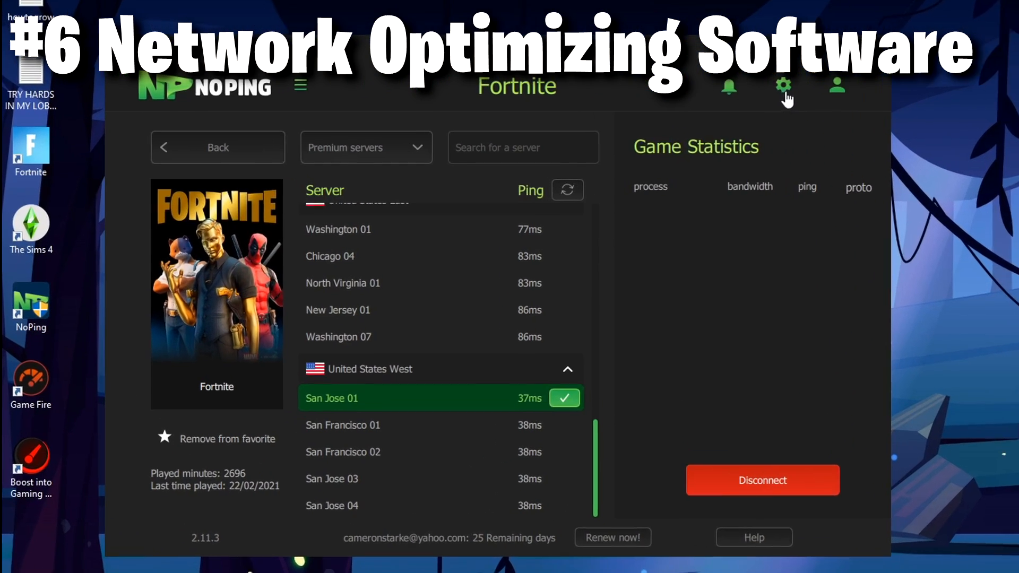
Check that Boost Fps is on in NoPing's settings, then close the panel.
click(782, 85)
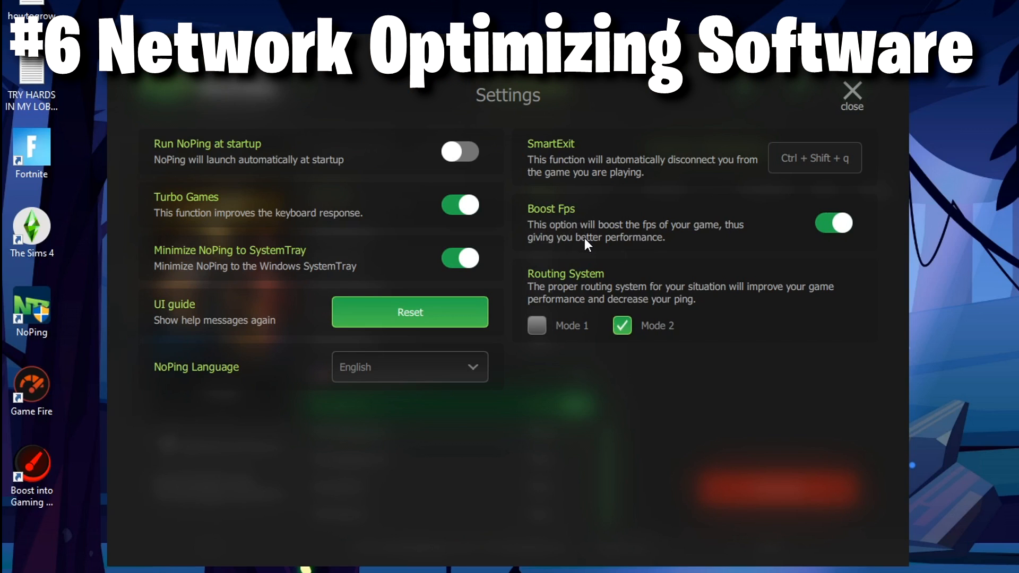
mouse_move(546, 290)
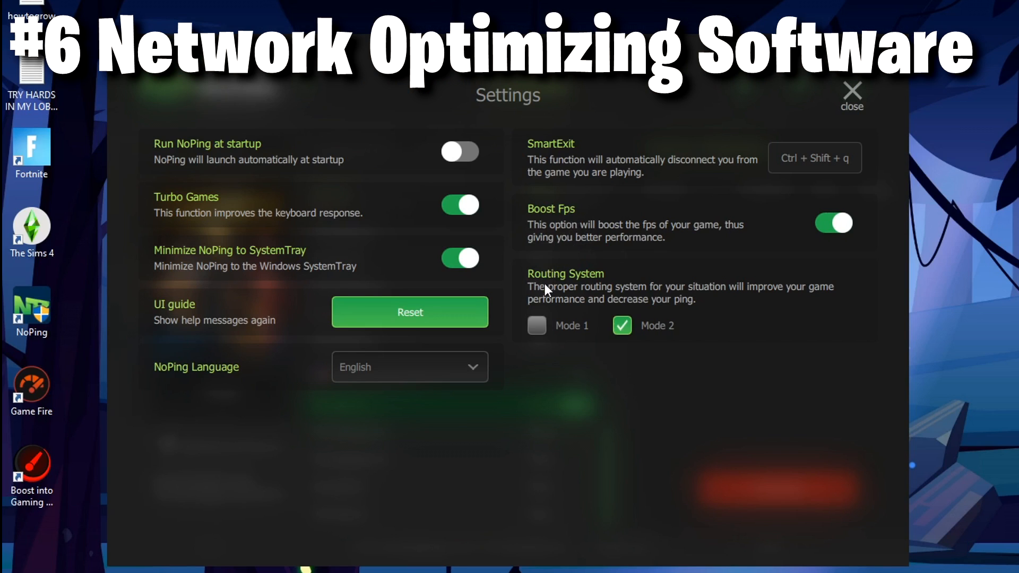
mouse_move(742, 175)
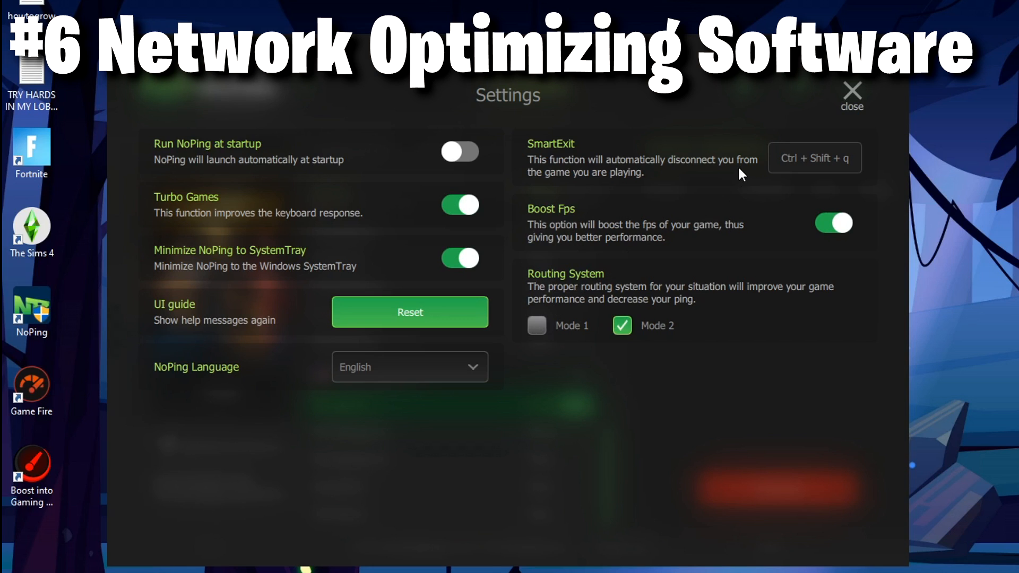
mouse_move(547, 208)
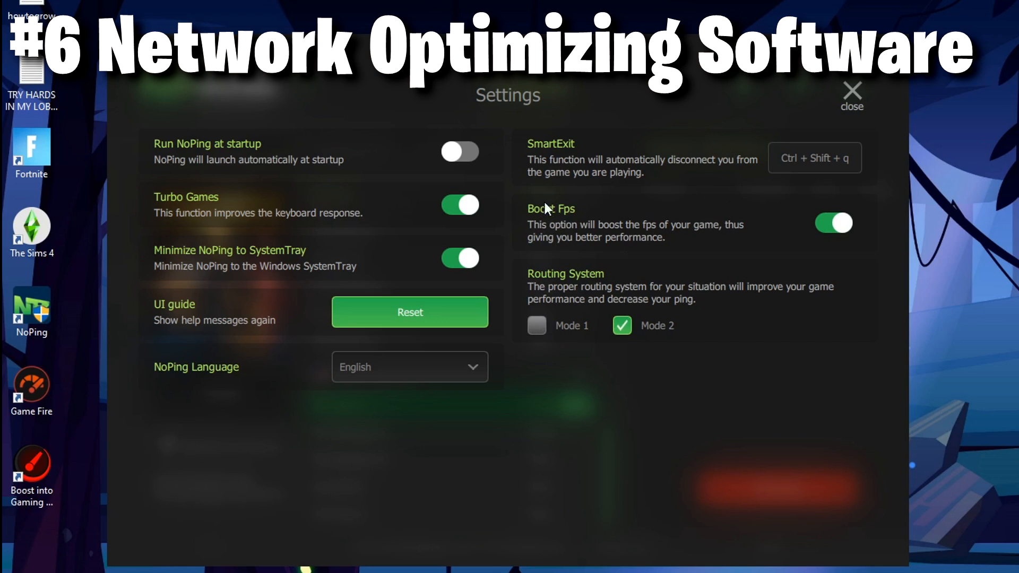
click(851, 94)
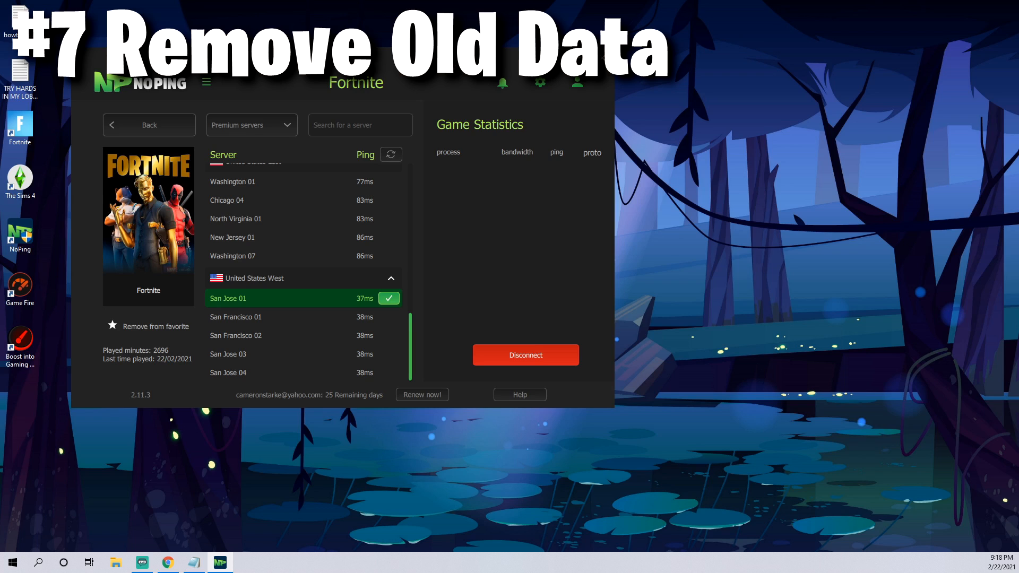
mouse_move(390, 115)
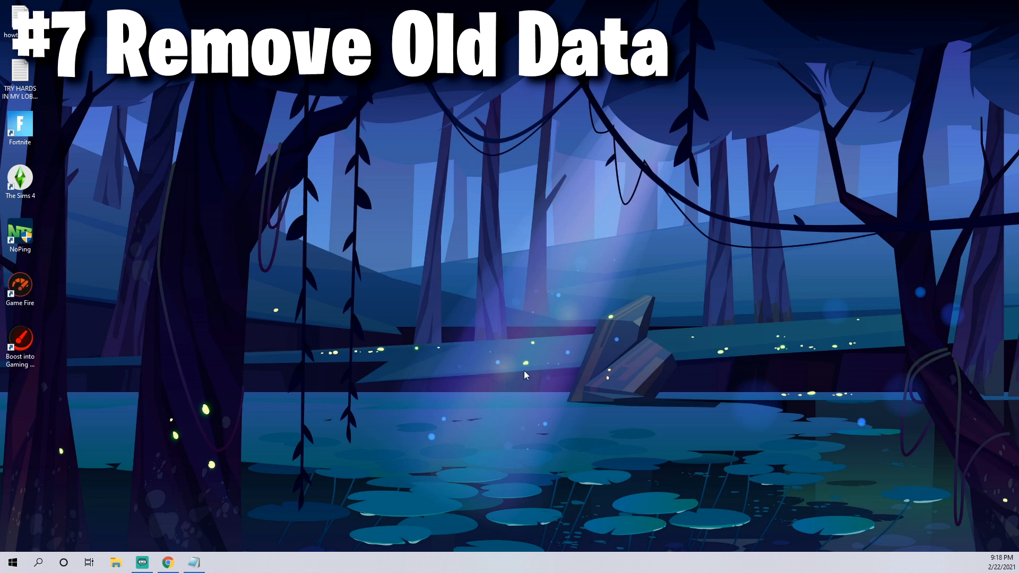
Open Apps & features and expand Game Fire to show its Uninstall option.
click(38, 562)
text(application)
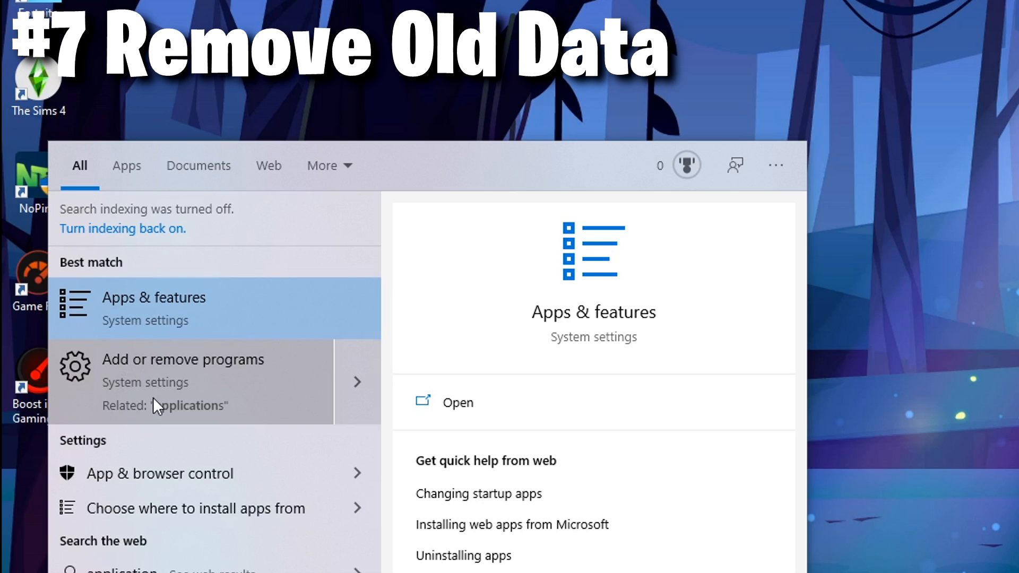
mouse_move(165, 394)
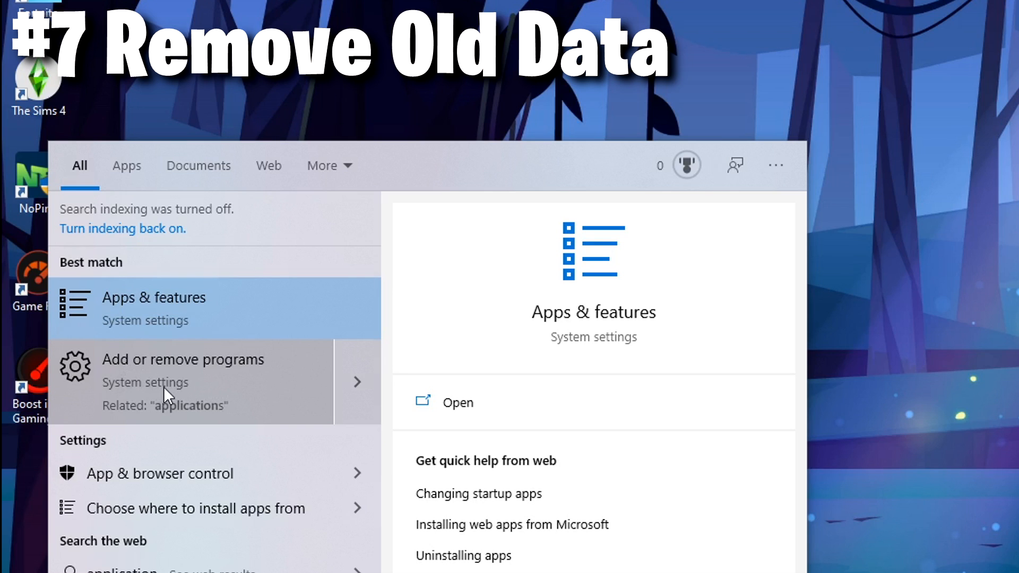
click(153, 297)
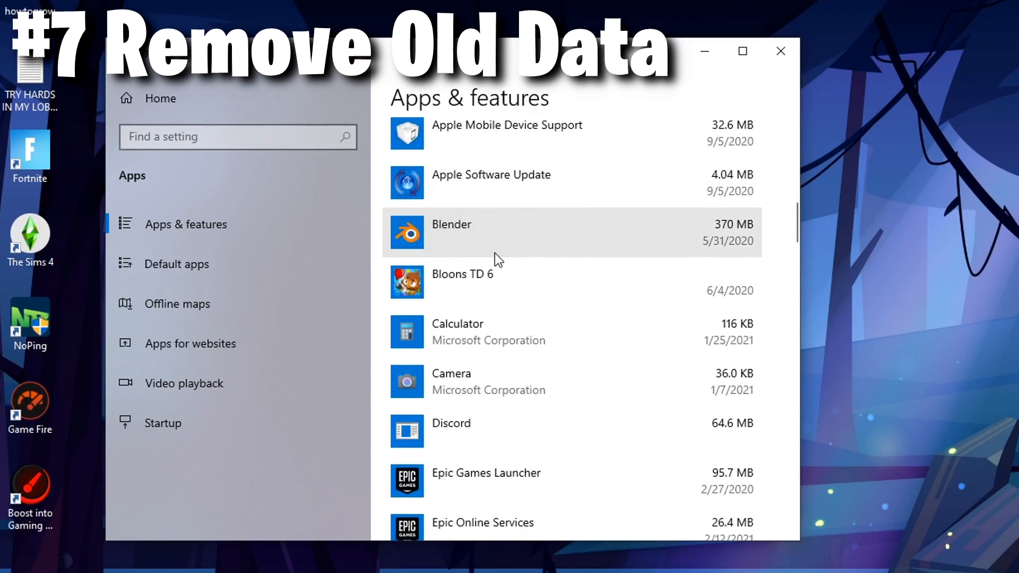
scroll(down, 3)
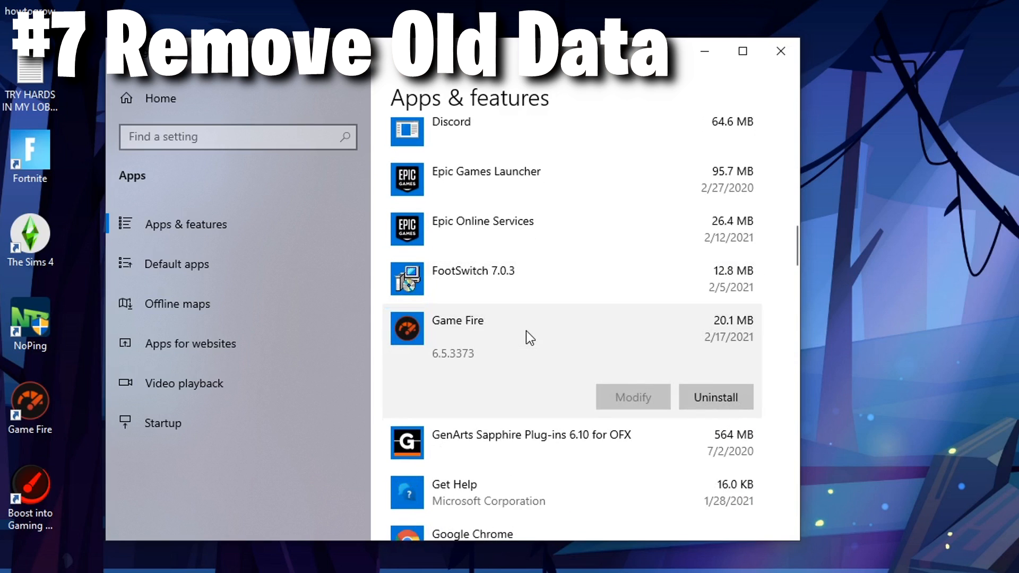
click(715, 397)
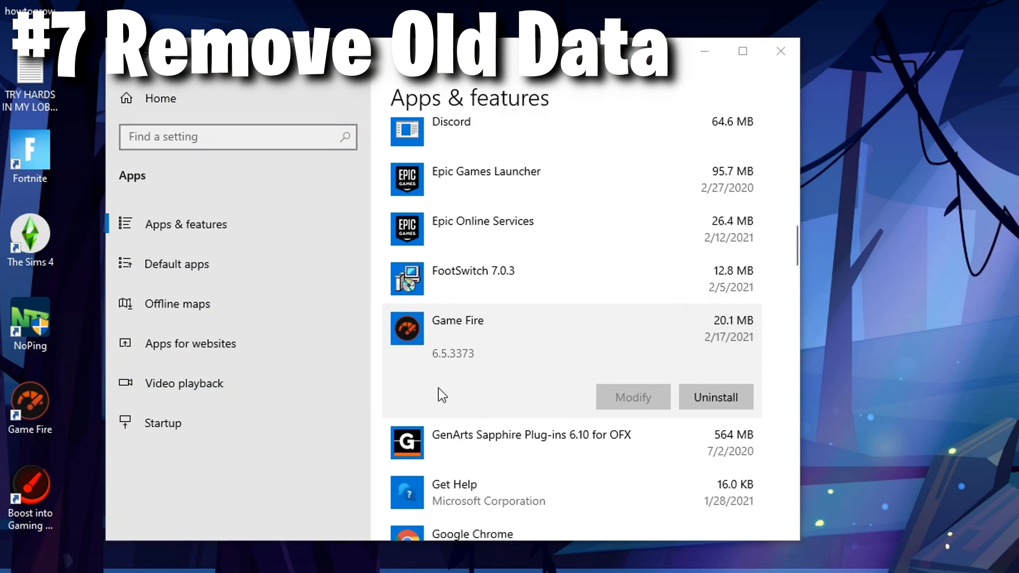
mouse_move(467, 318)
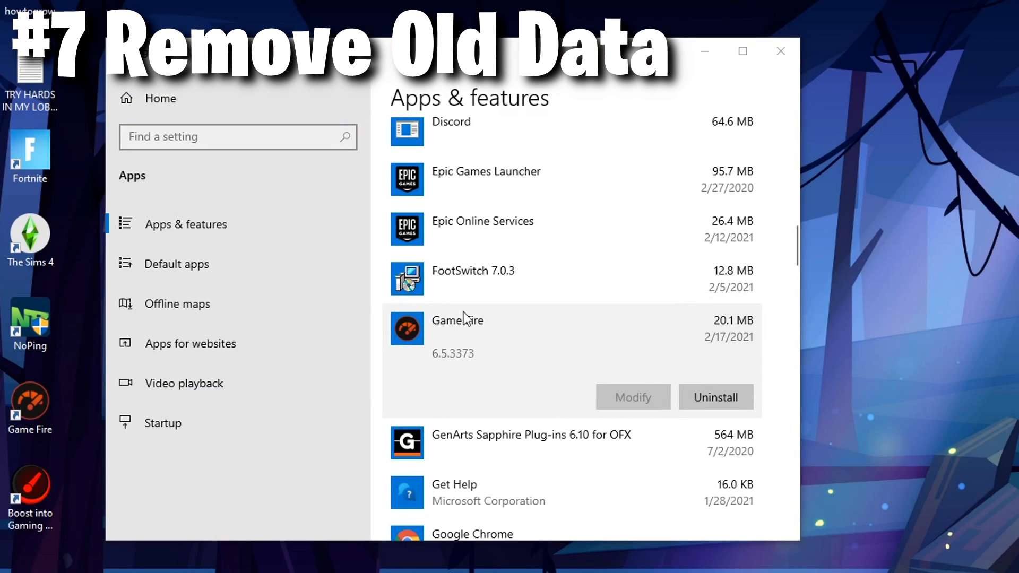
mouse_move(429, 344)
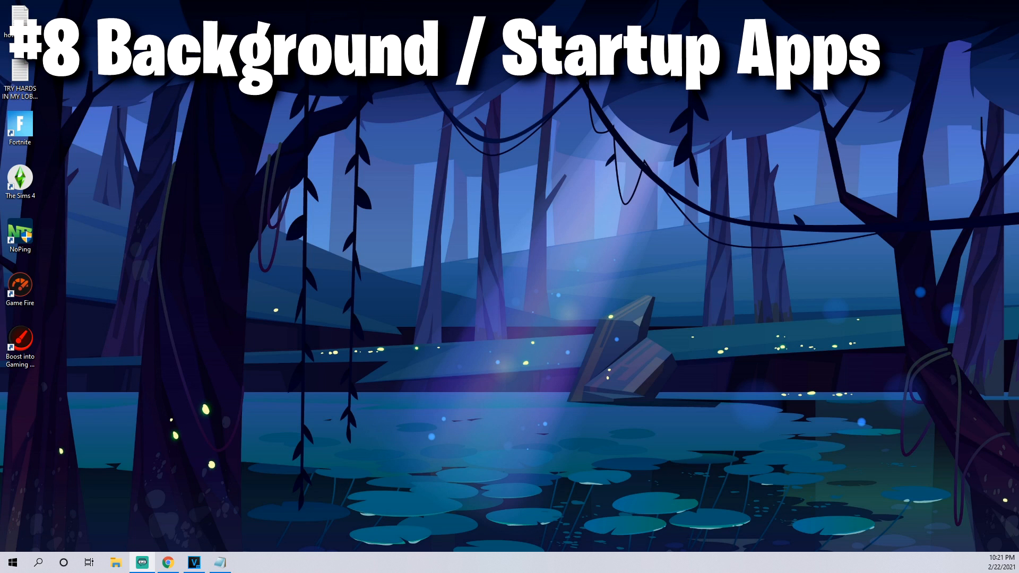
click(38, 563)
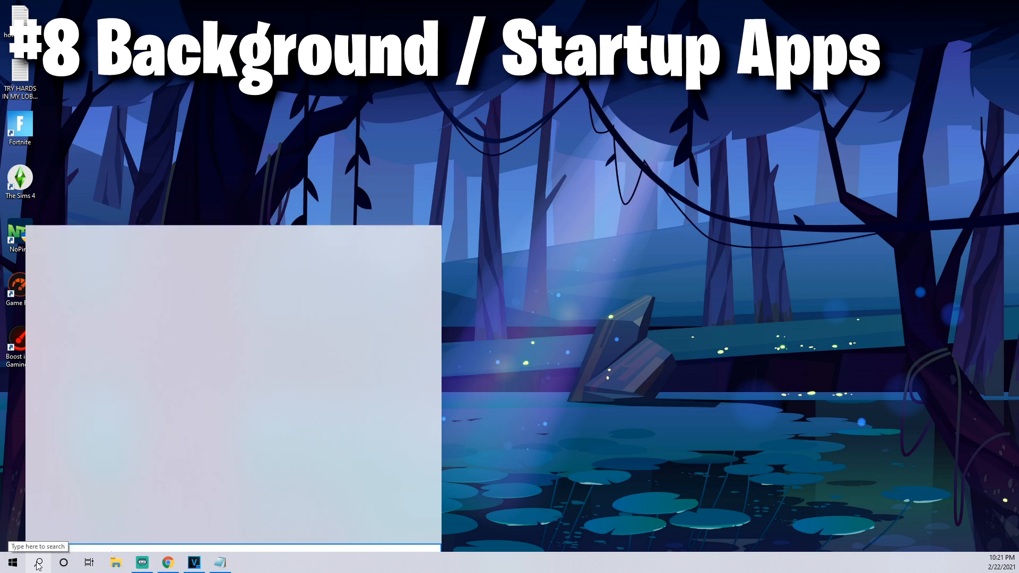
text(background apps)
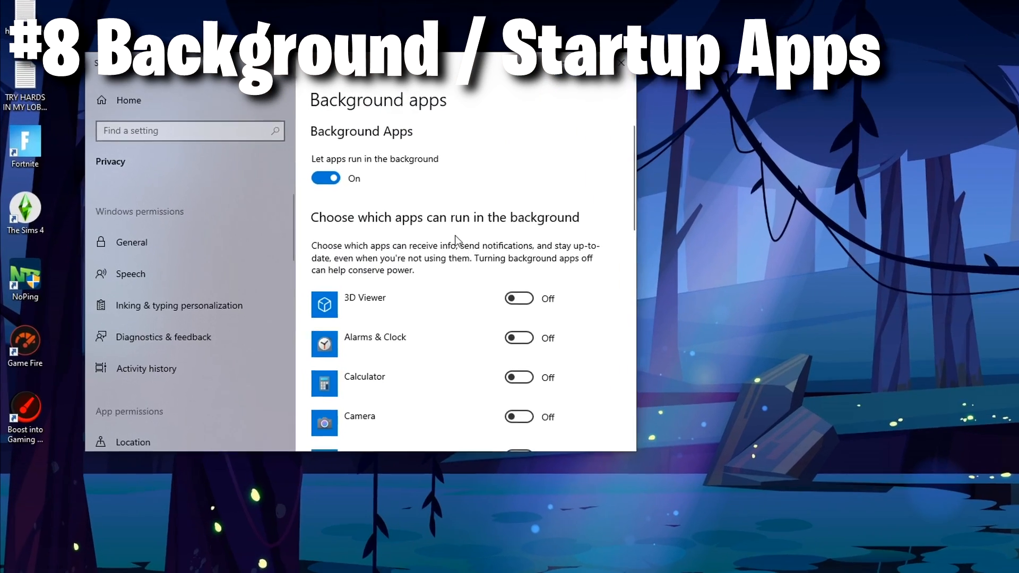
scroll(down, 3)
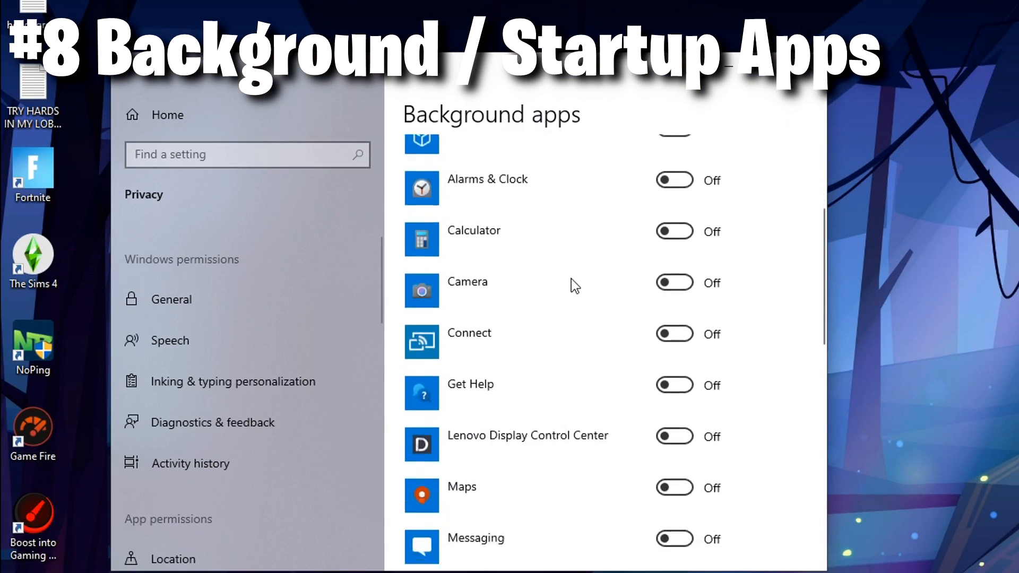
scroll(down, 3)
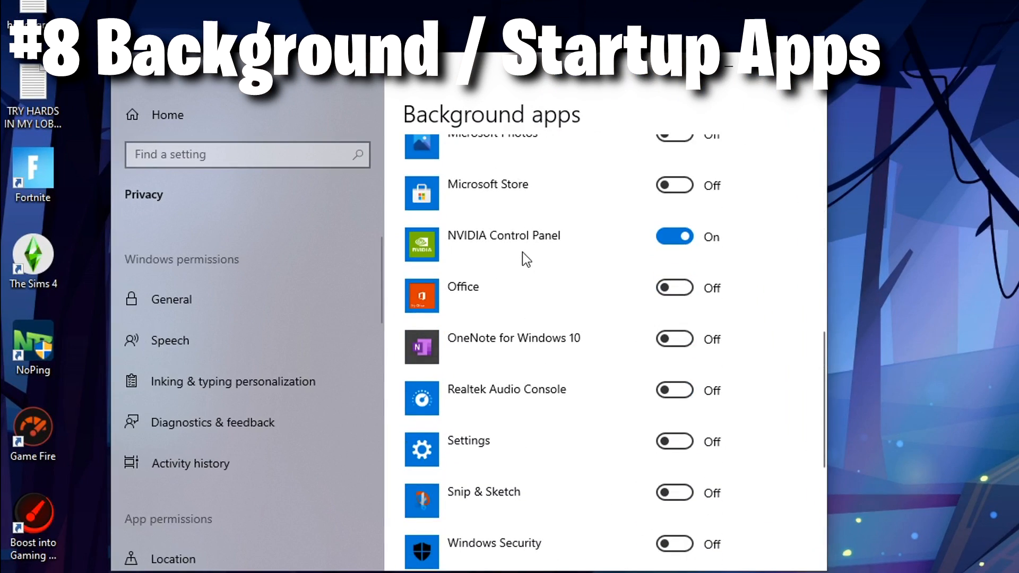
scroll(down, 3)
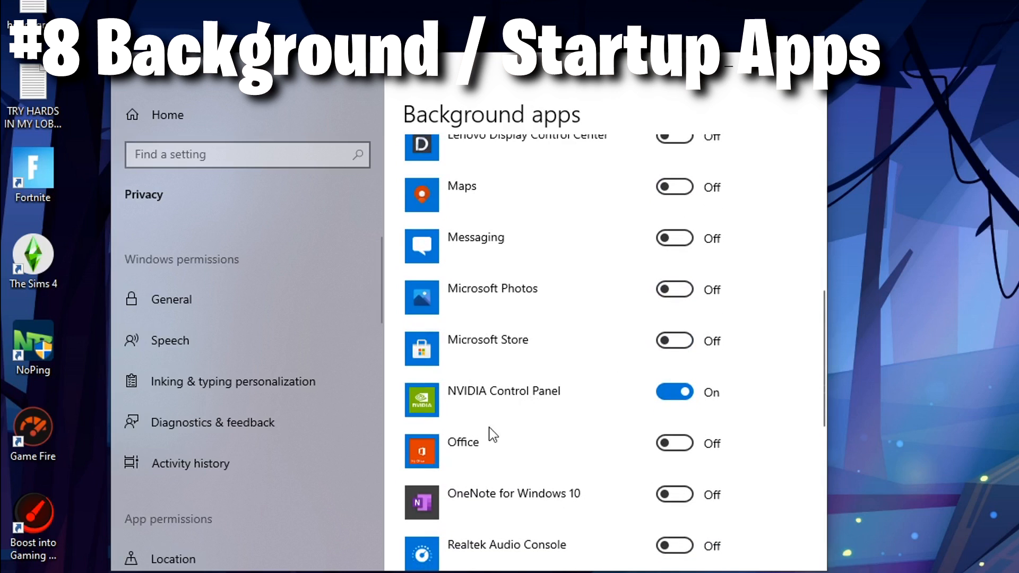
mouse_move(497, 401)
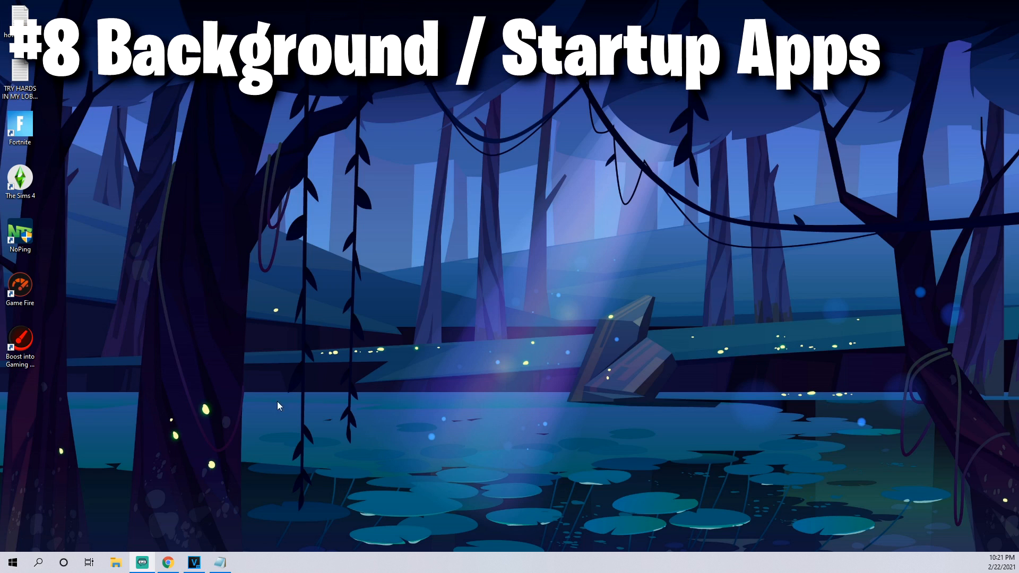
Switch MSASCuiL Off in Startup apps and scroll through the rest of the list.
text(startup apps)
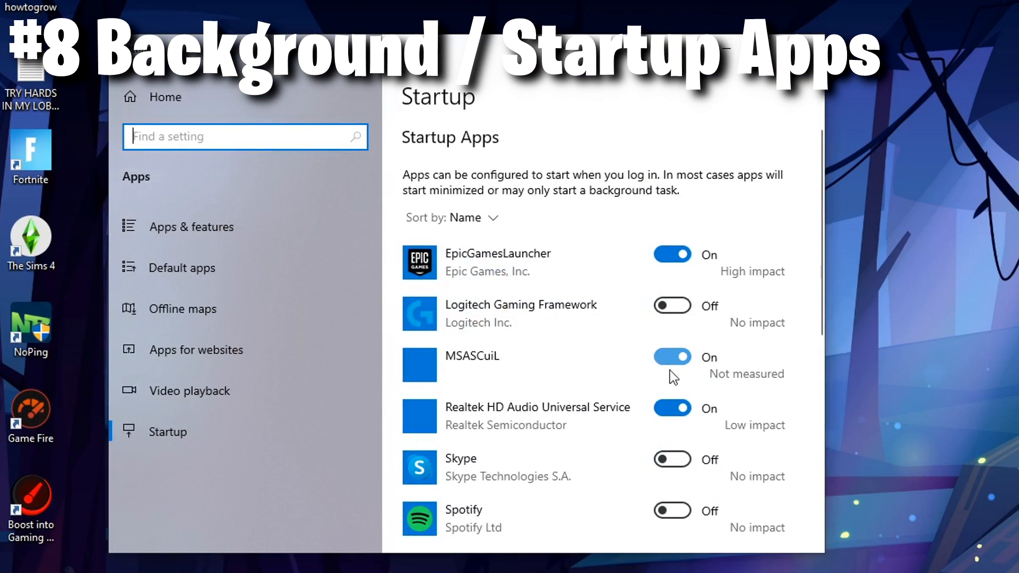
click(671, 357)
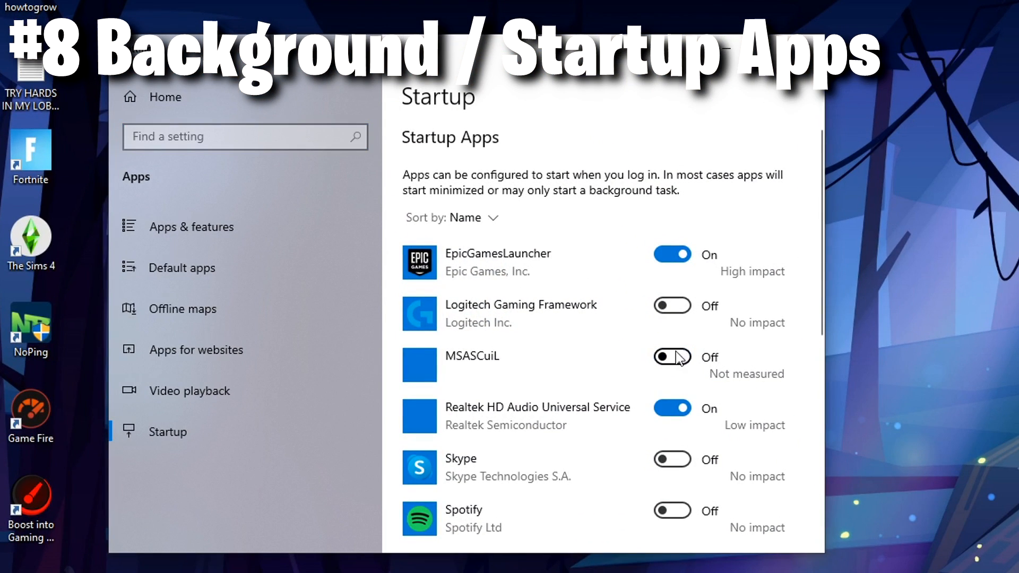
scroll(down, 3)
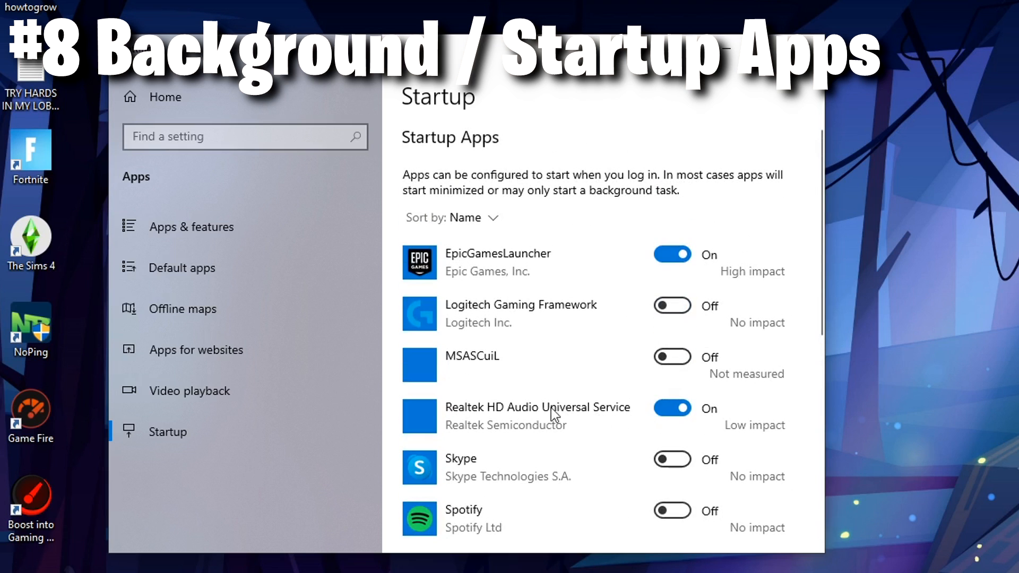
mouse_move(594, 261)
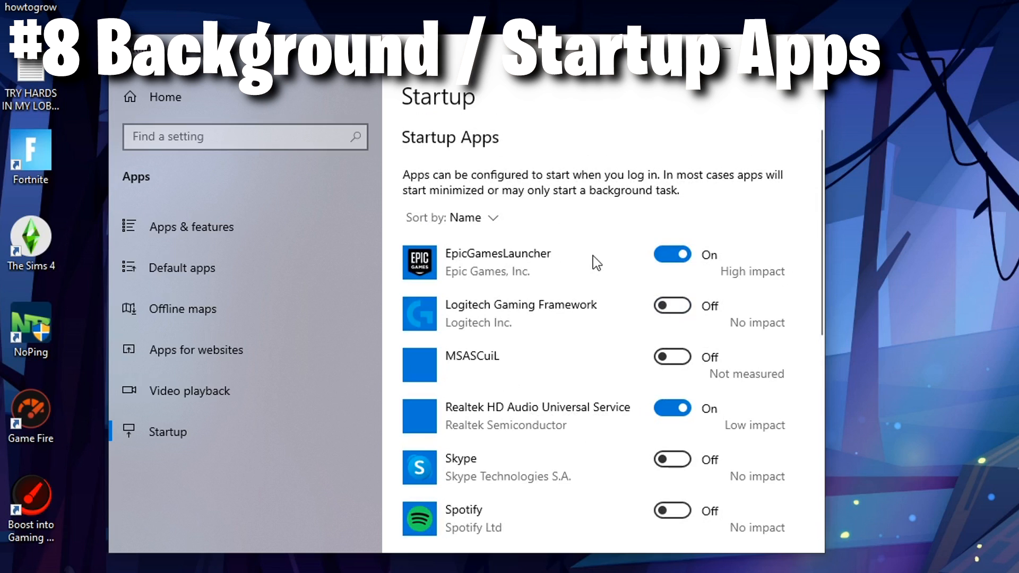
scroll(down, 3)
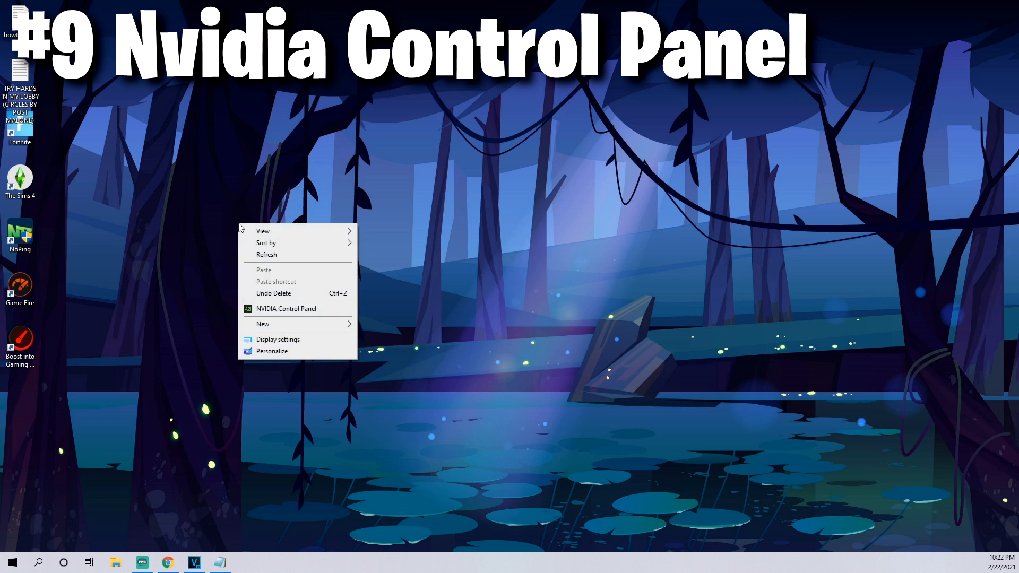
Set NVIDIA 'Adjust image settings with preview' to my preference emphasizing Performance.
click(283, 312)
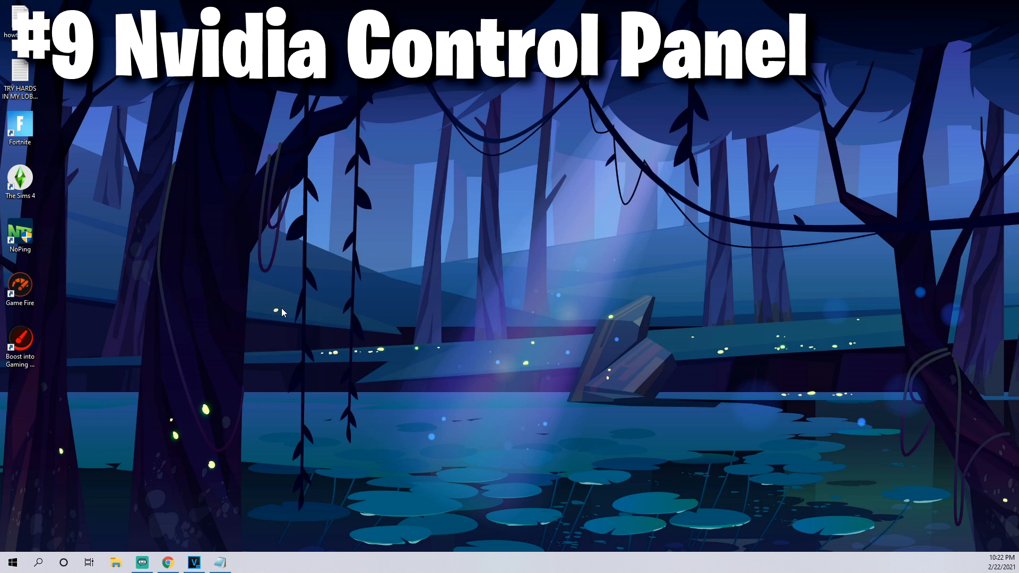
click(246, 562)
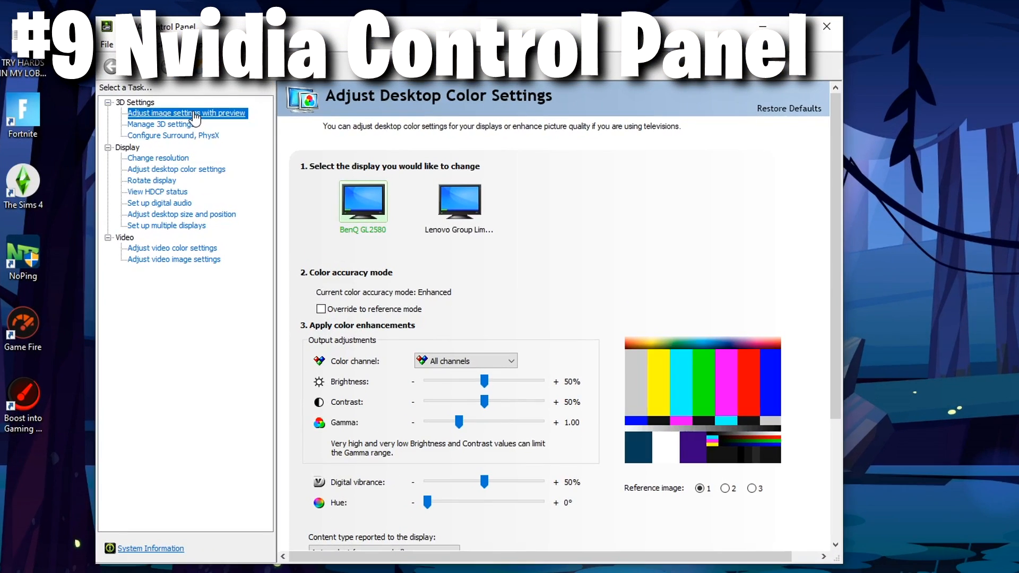
click(186, 112)
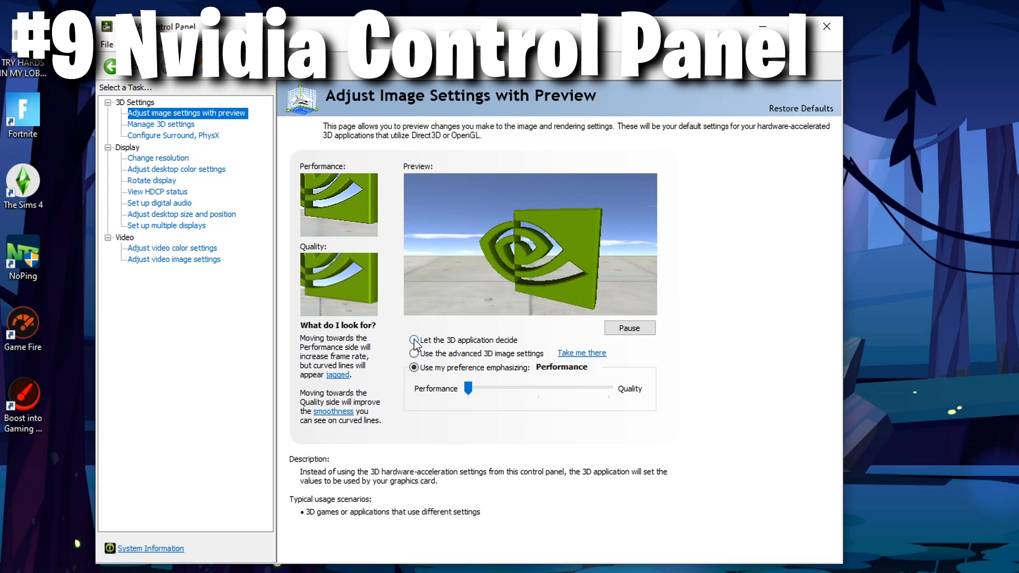
click(414, 339)
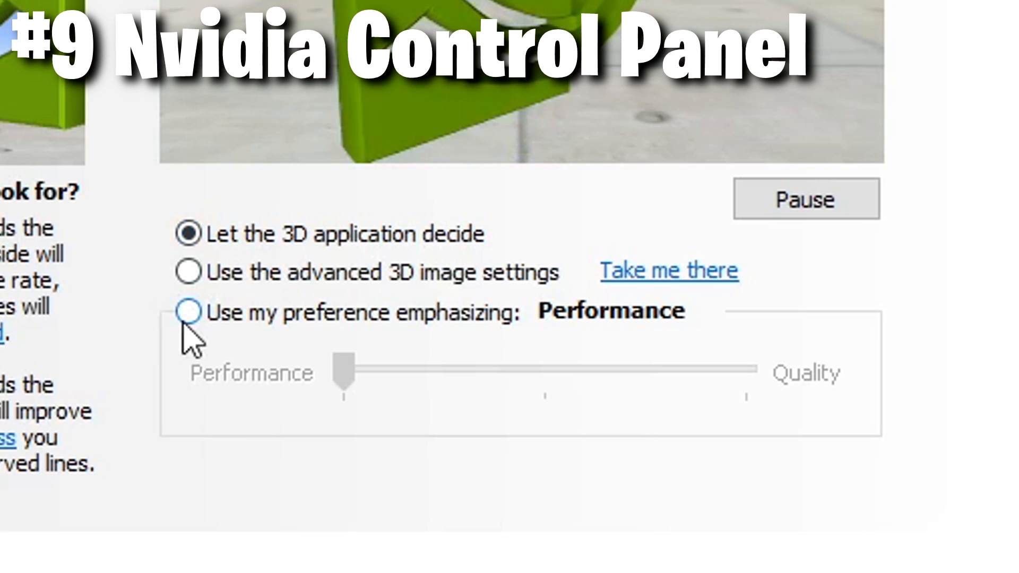
click(188, 313)
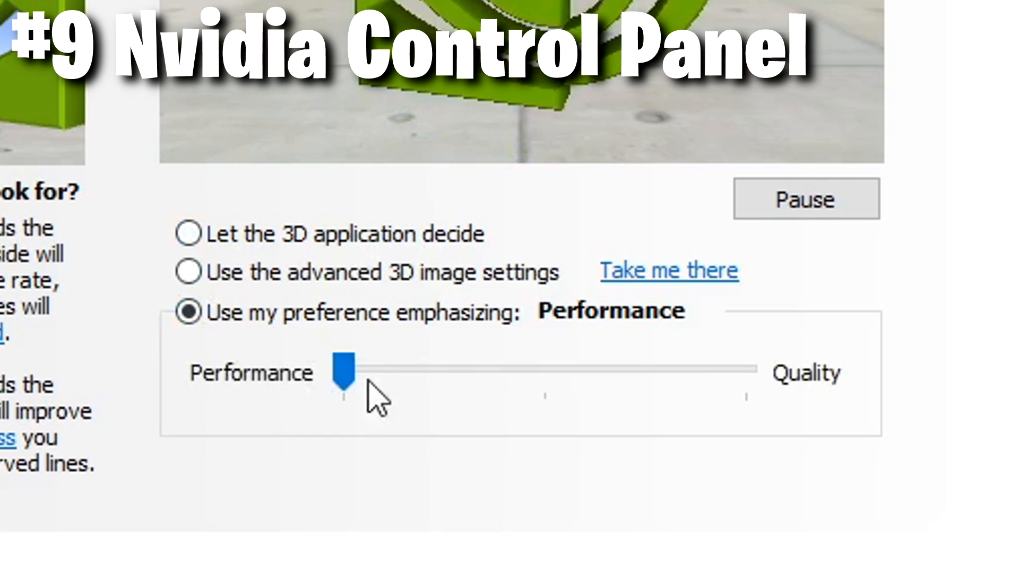
mouse_move(273, 390)
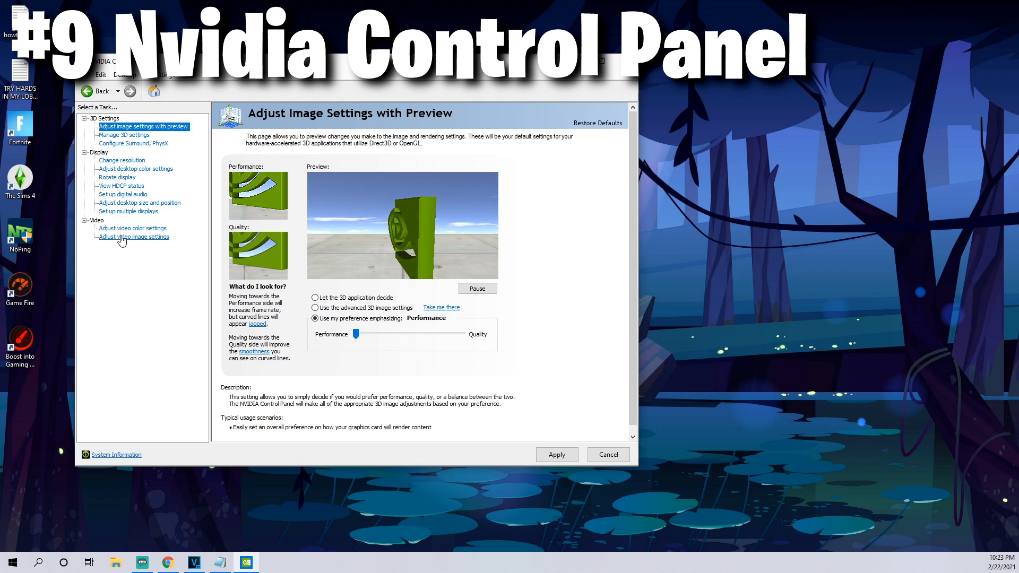
mouse_move(150, 254)
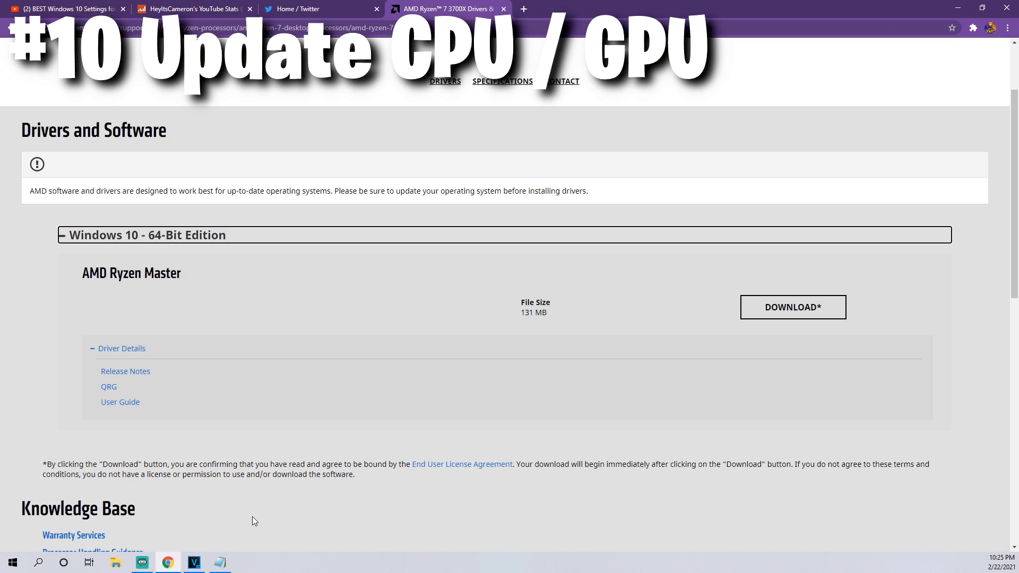
mouse_move(433, 179)
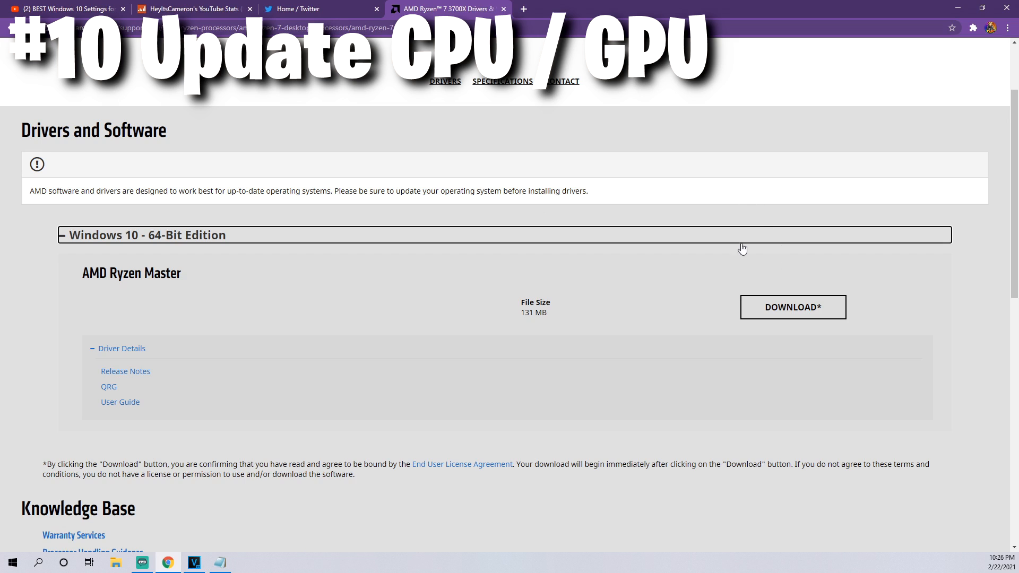
Download AMD Ryzen Master and run the GeForce GTX 1070 Windows 10 64-bit driver search.
click(793, 306)
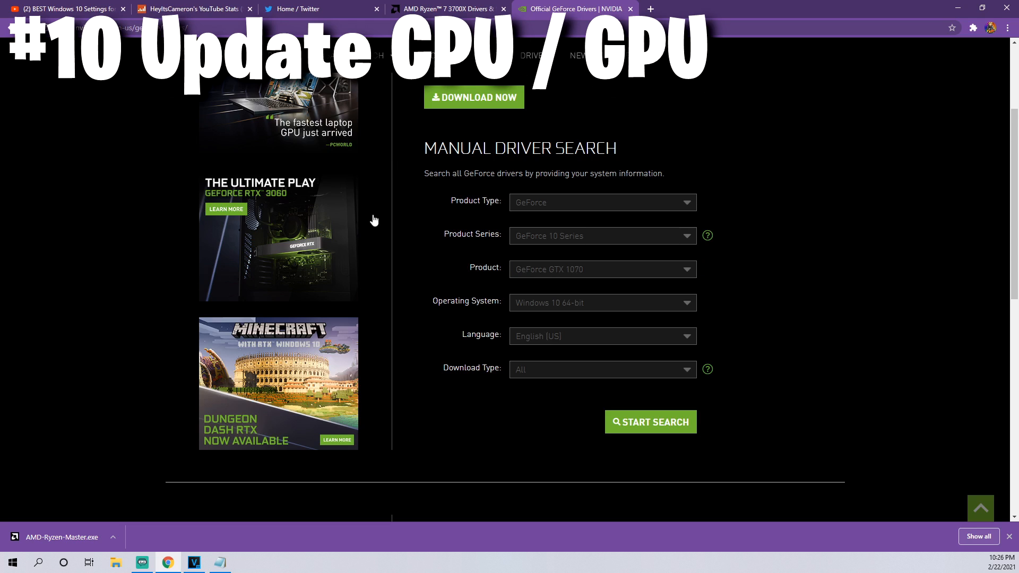
mouse_move(251, 98)
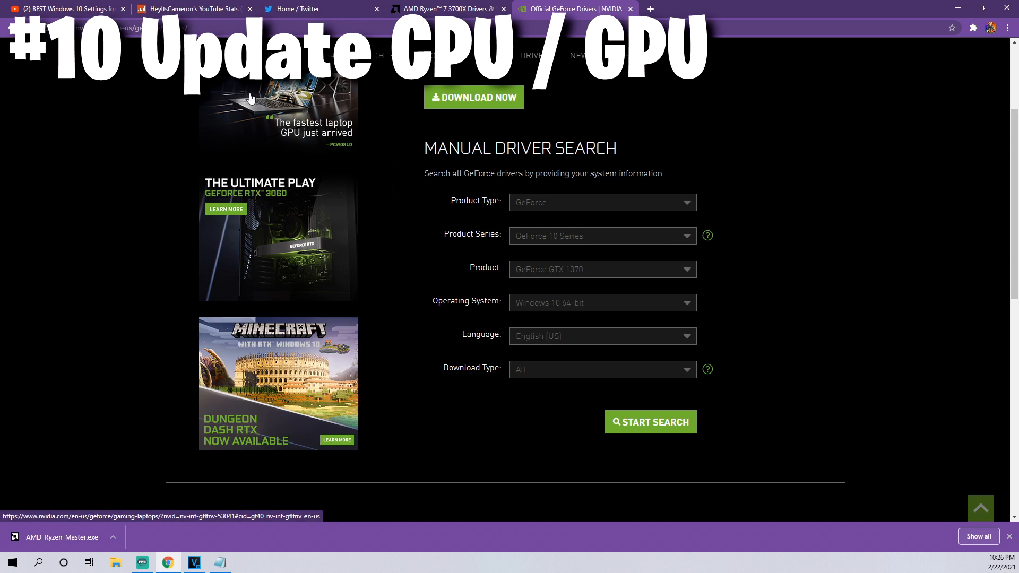
mouse_move(525, 191)
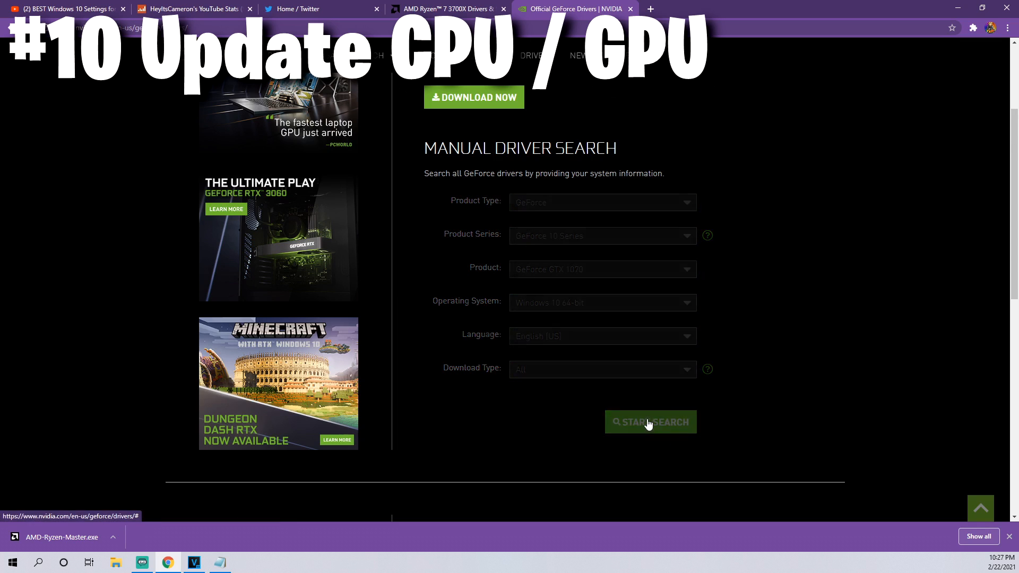
click(649, 422)
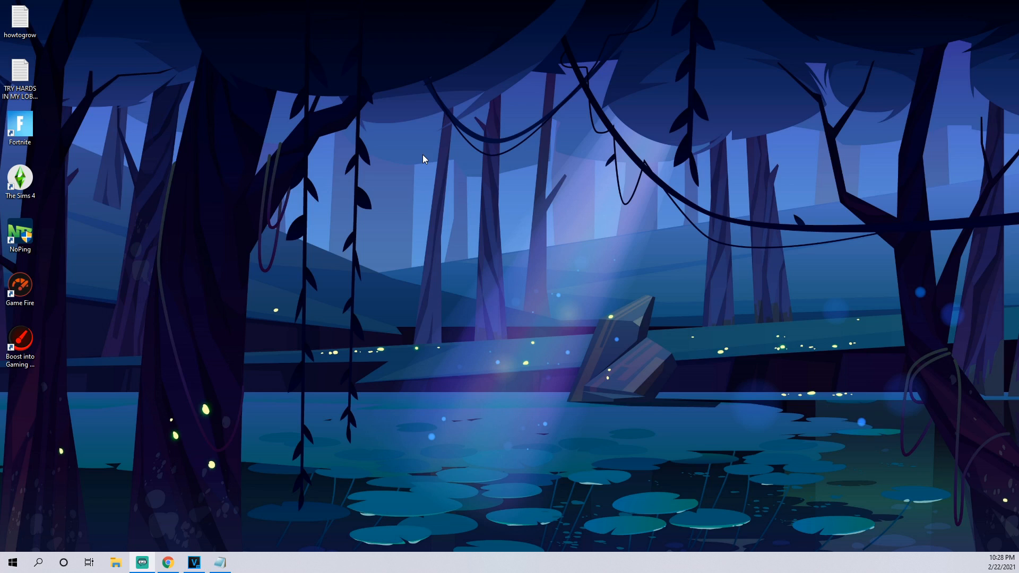
mouse_move(136, 477)
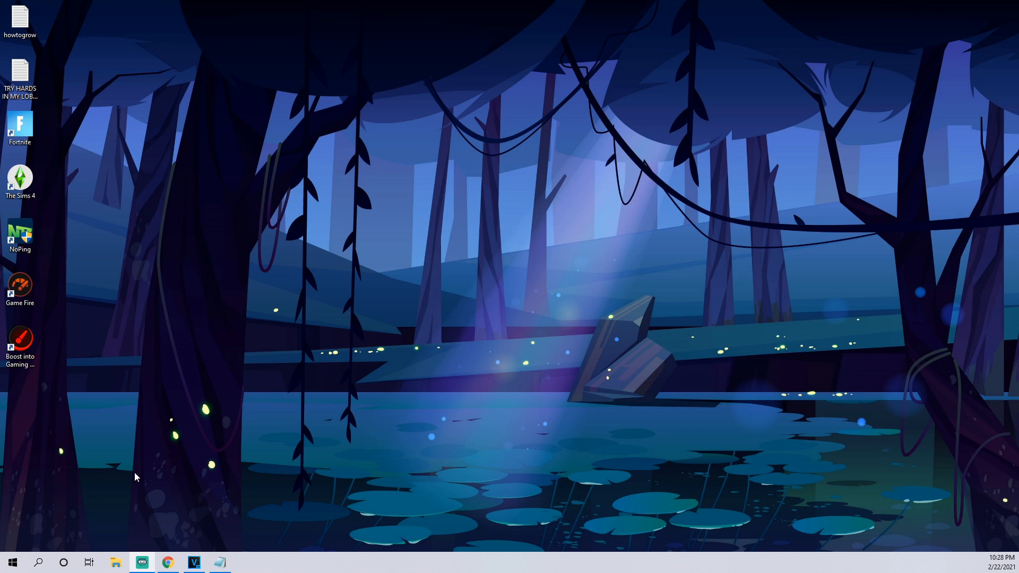